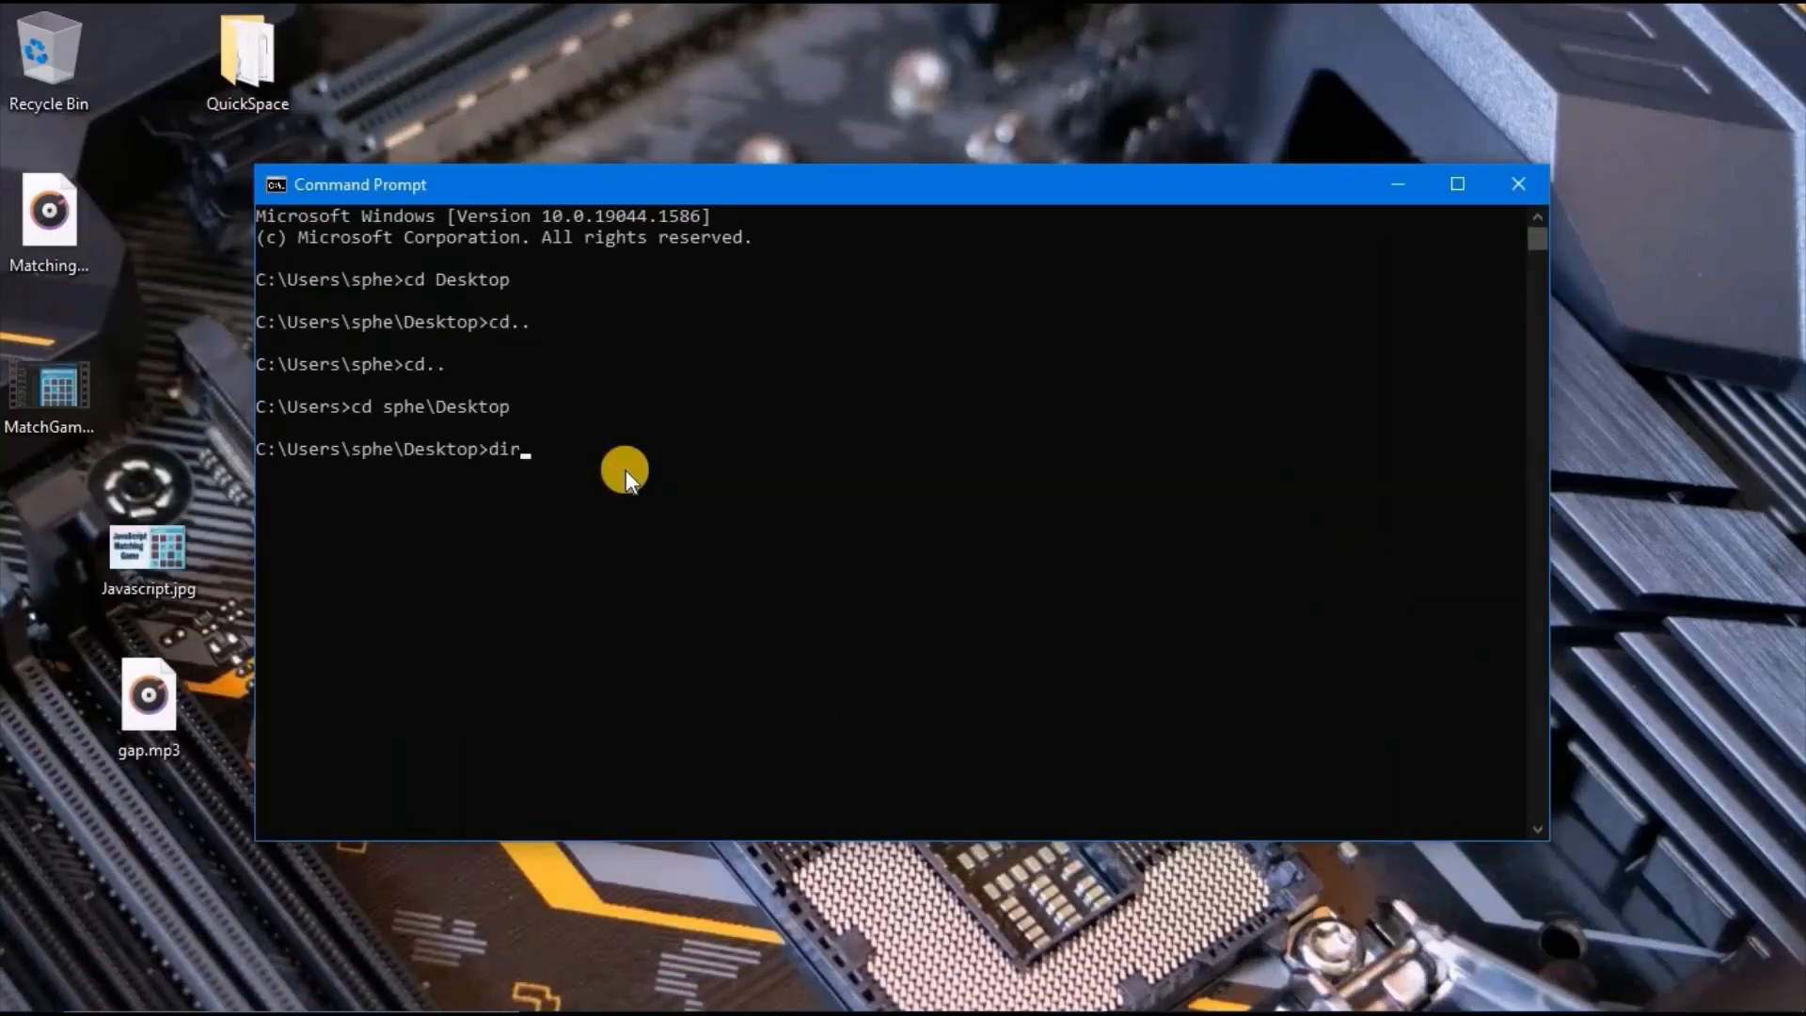
Run the read-only chkdsk disk check, then close the Command Prompt window.
{"action": "key", "text": "Enter"}
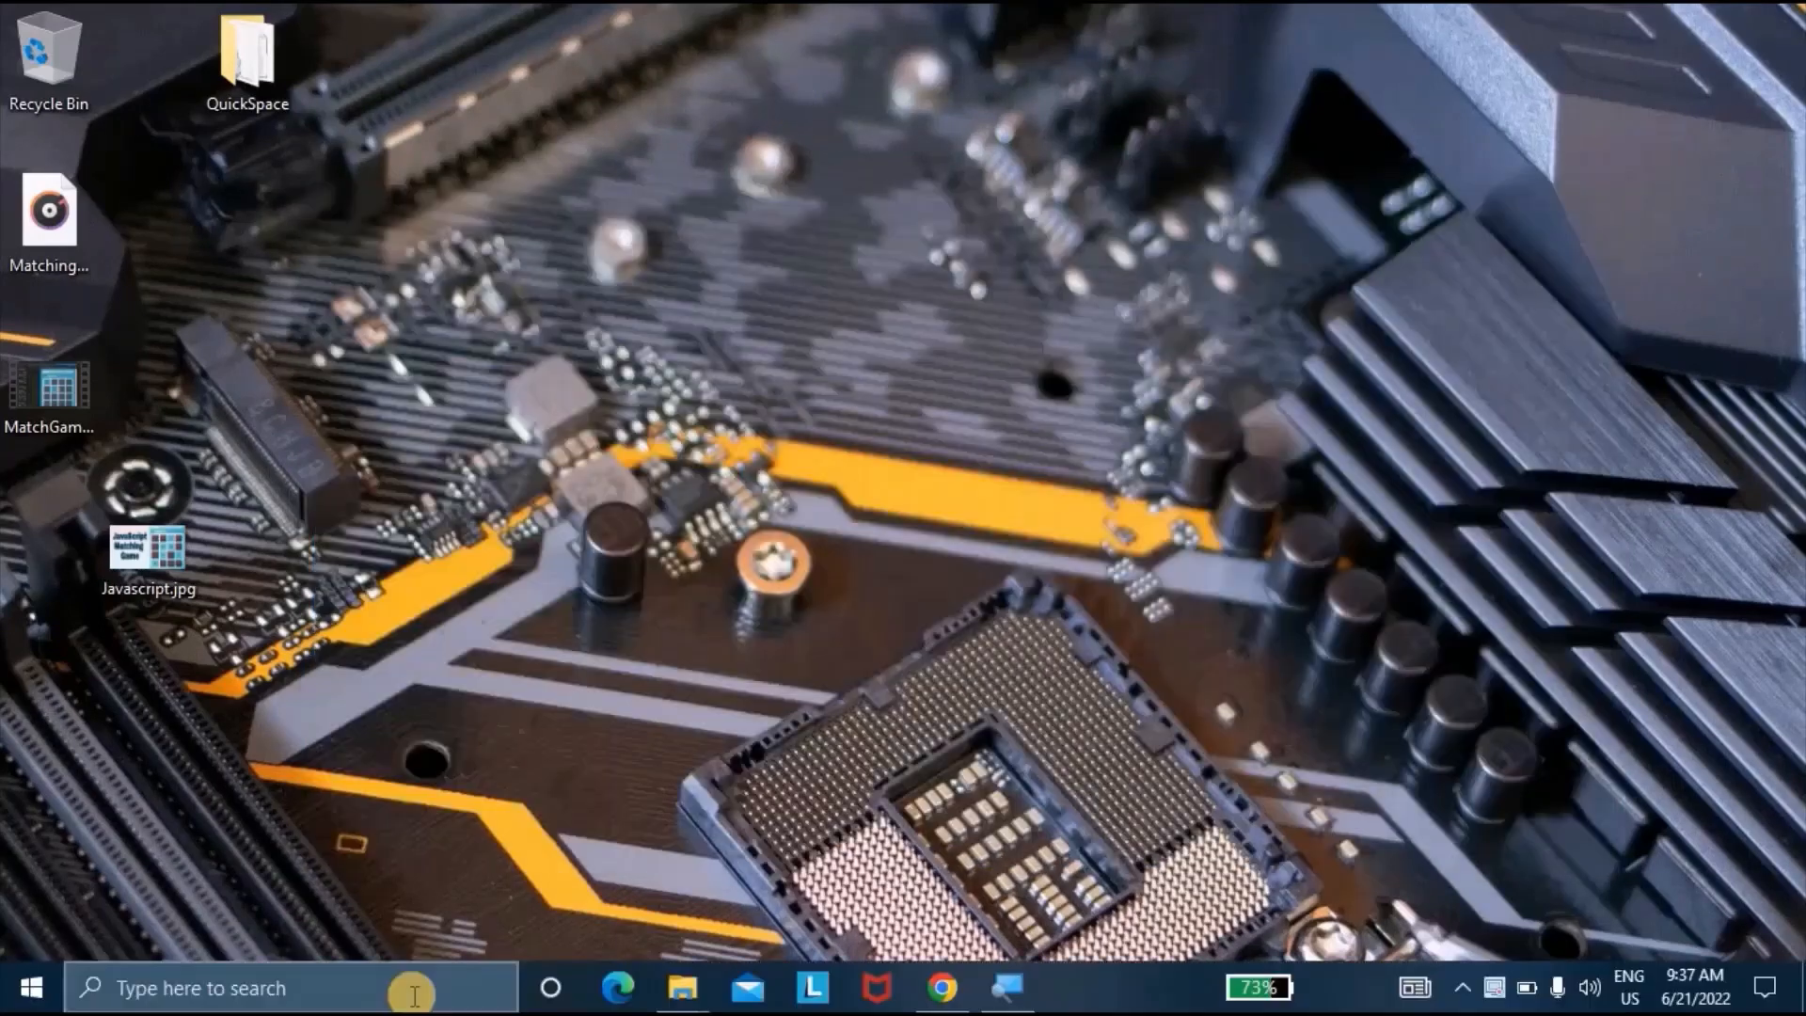
{"action": "mouse_move", "coordinate": [1126, 407]}
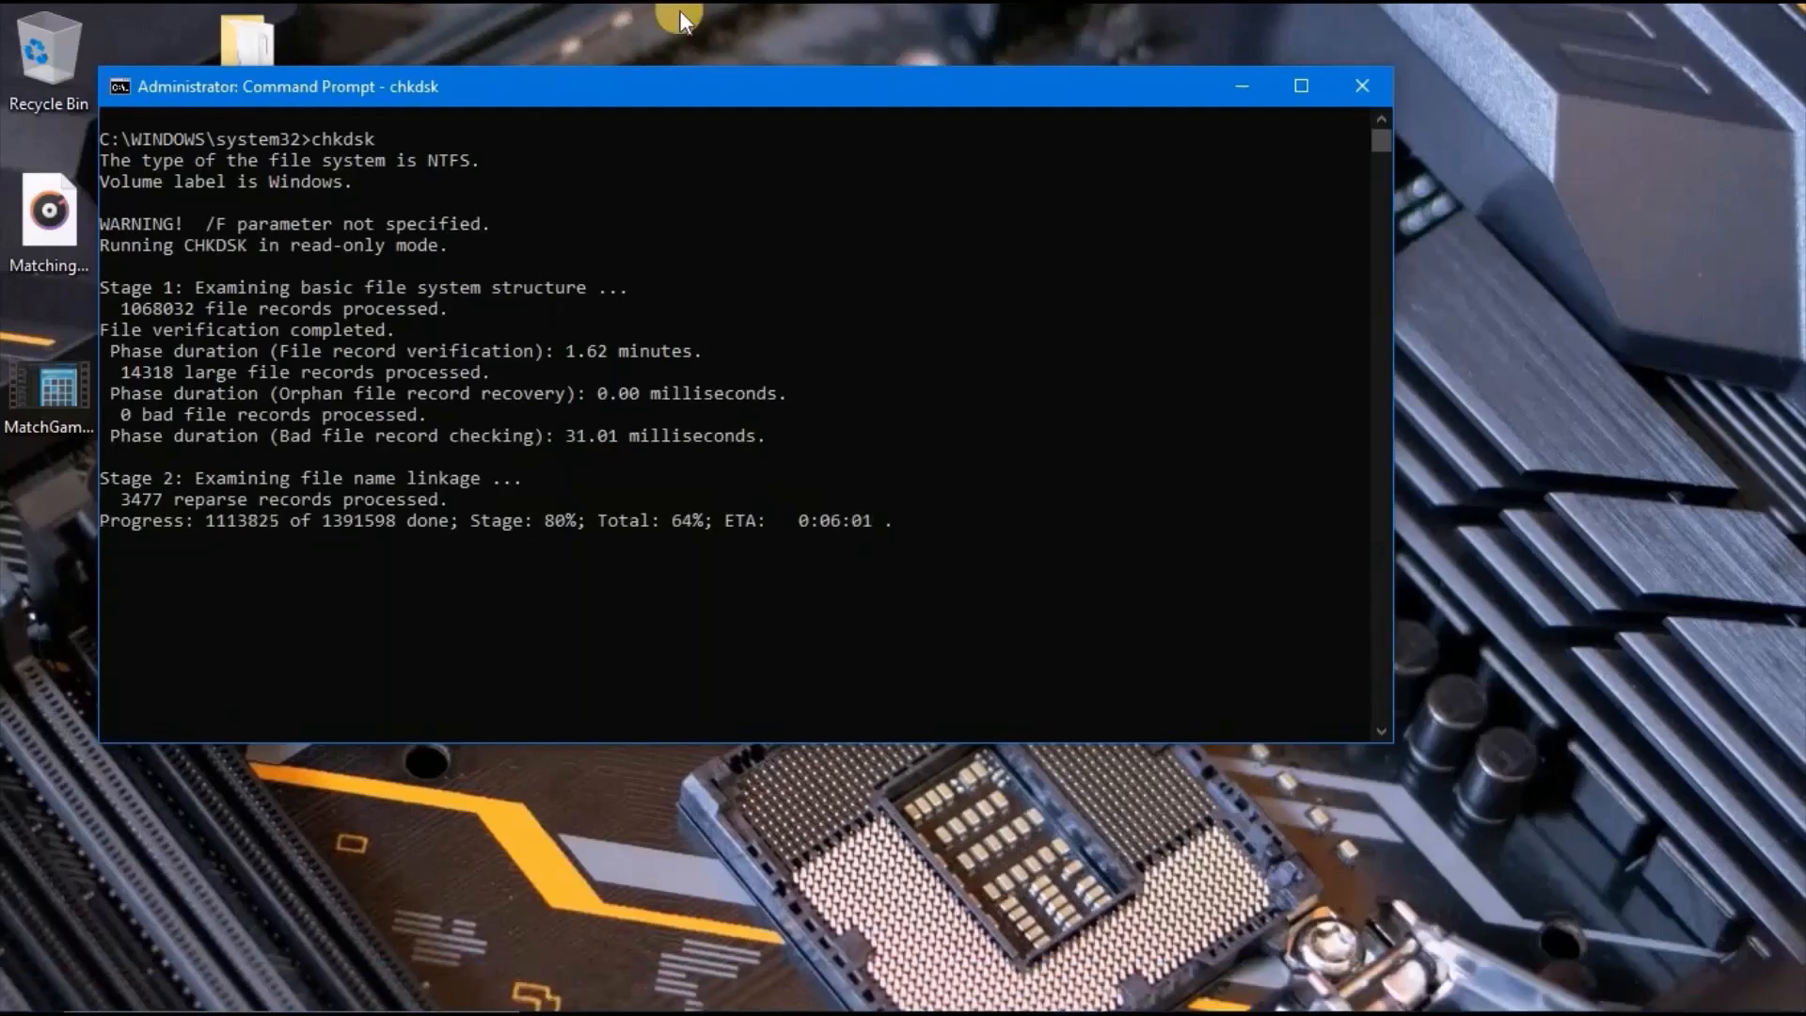
{"action": "mouse_move", "coordinate": [702, 36]}
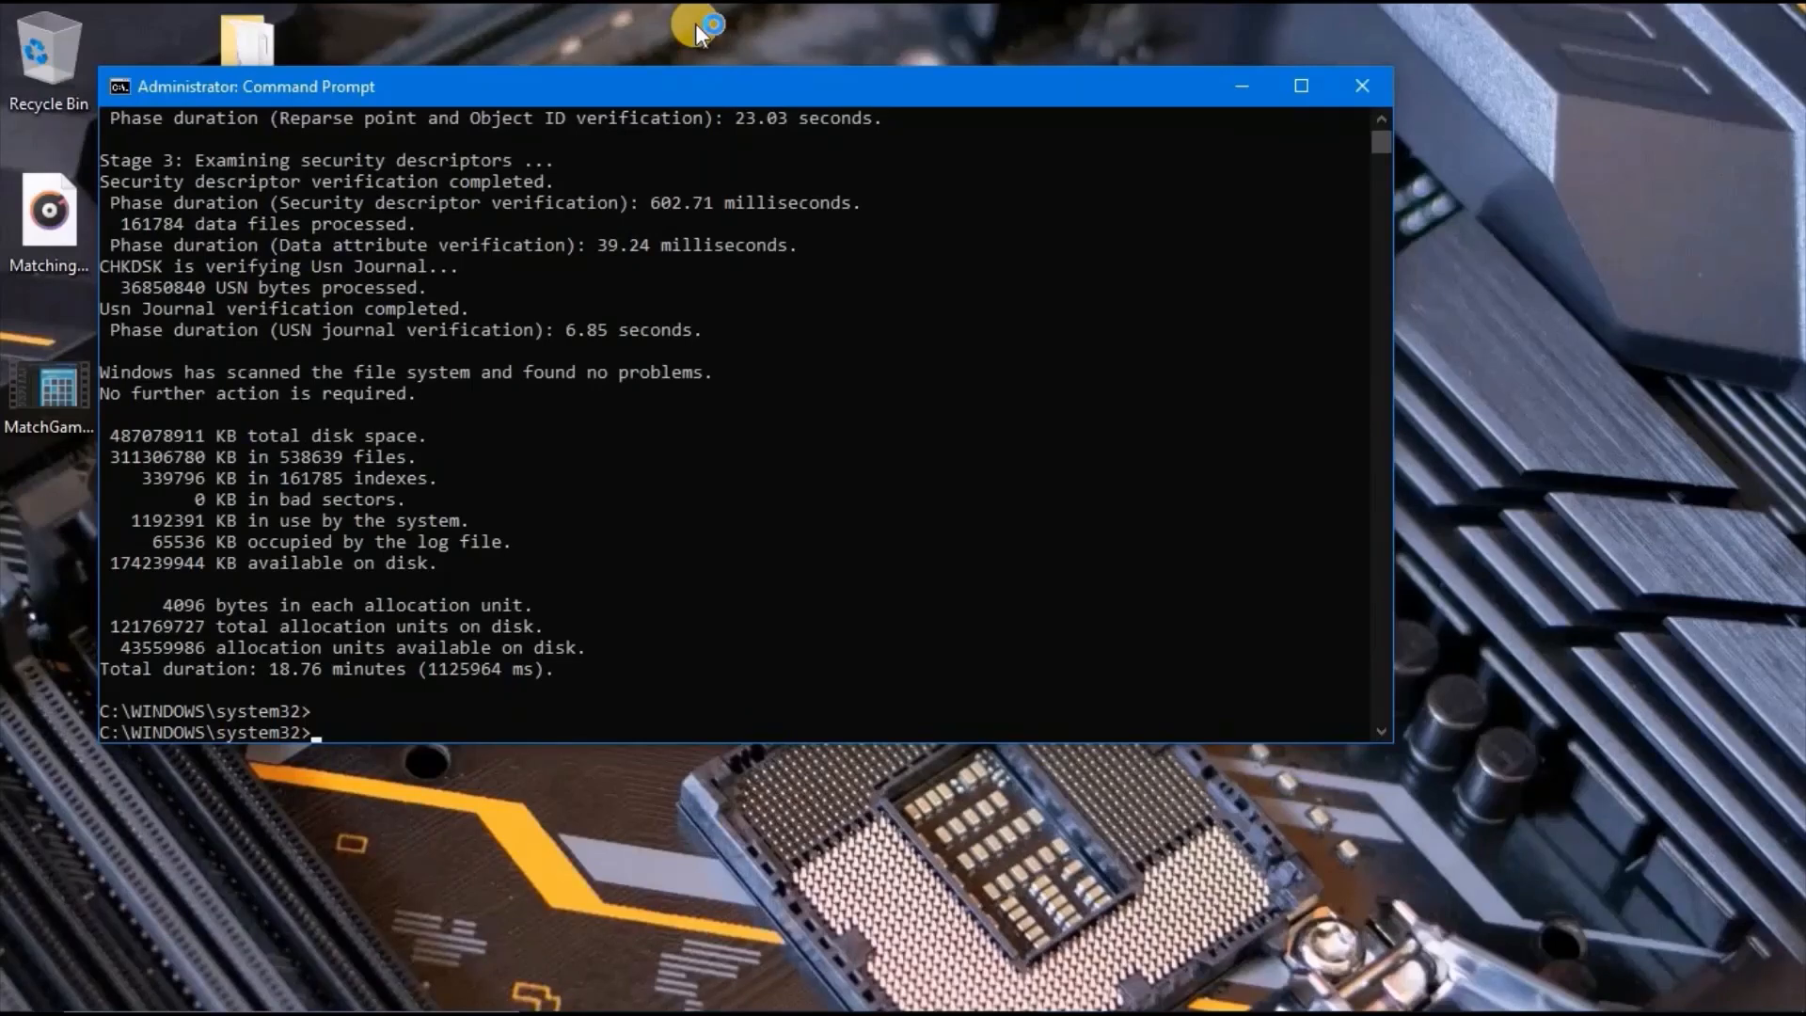
{"action": "left_click", "coordinate": [1360, 85]}
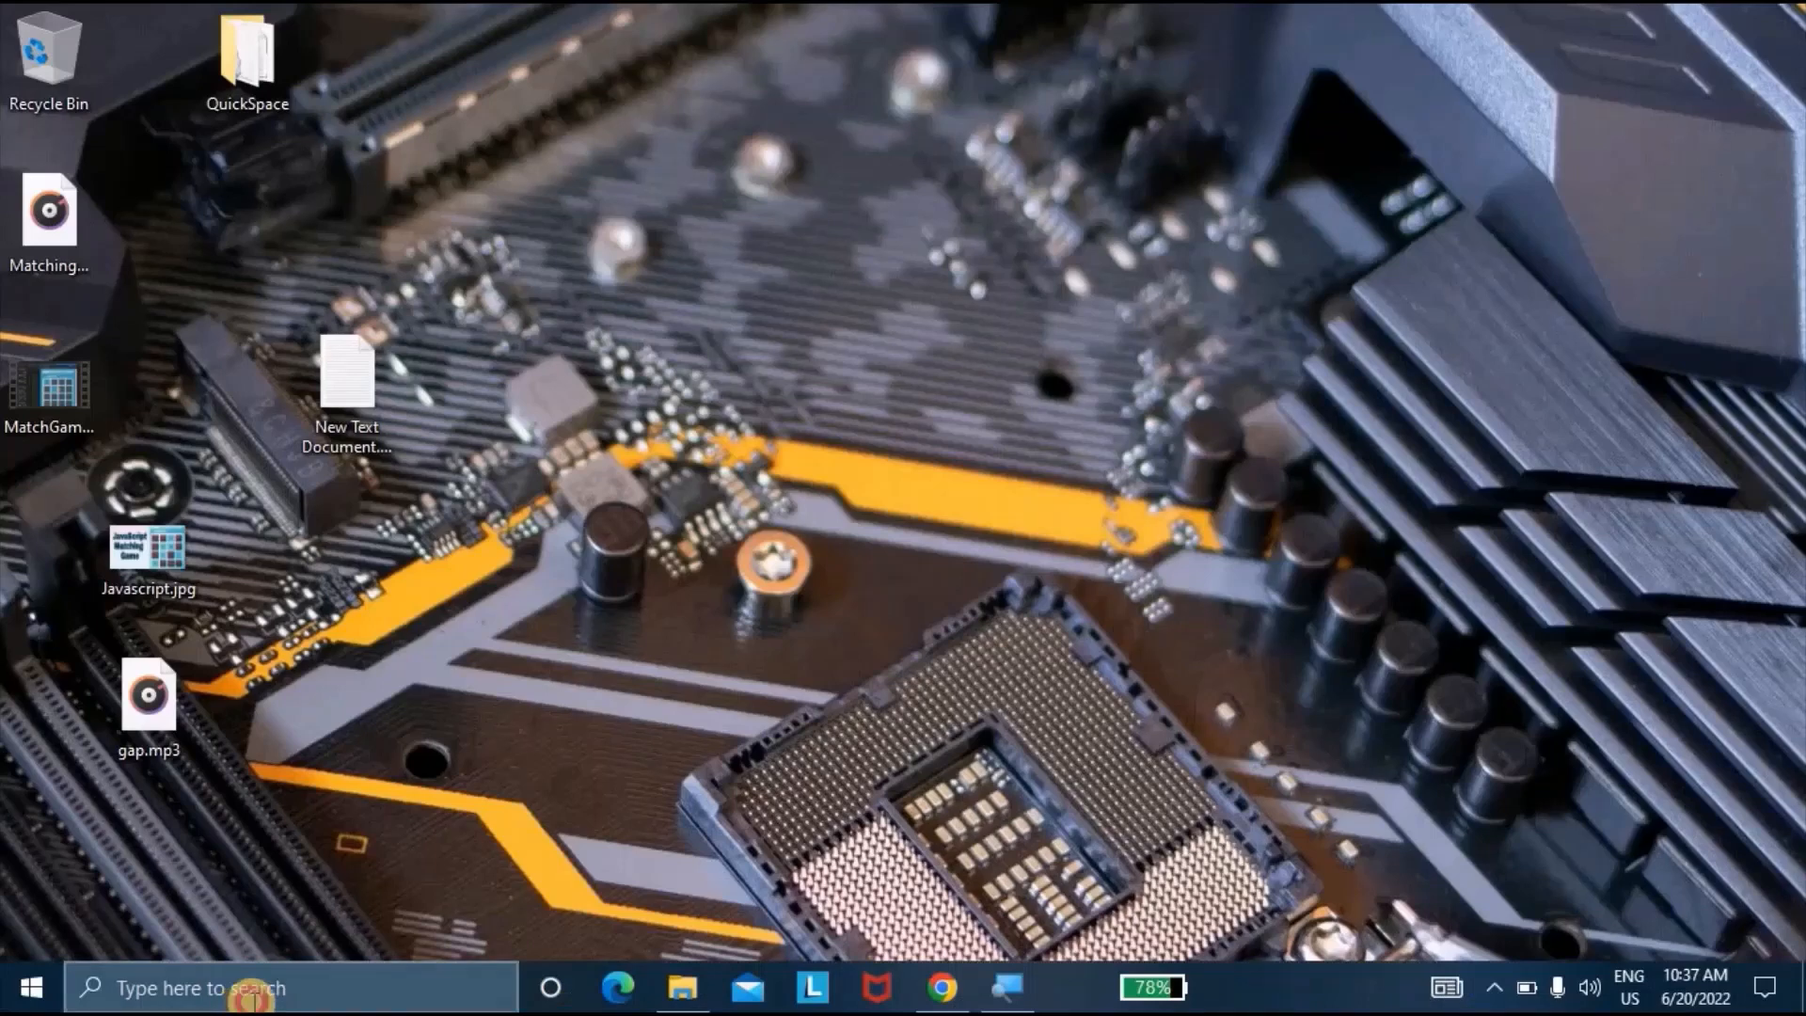
Search for cmd to open a new Command Prompt and switch into Desktop.
{"action": "type", "text": "cm"}
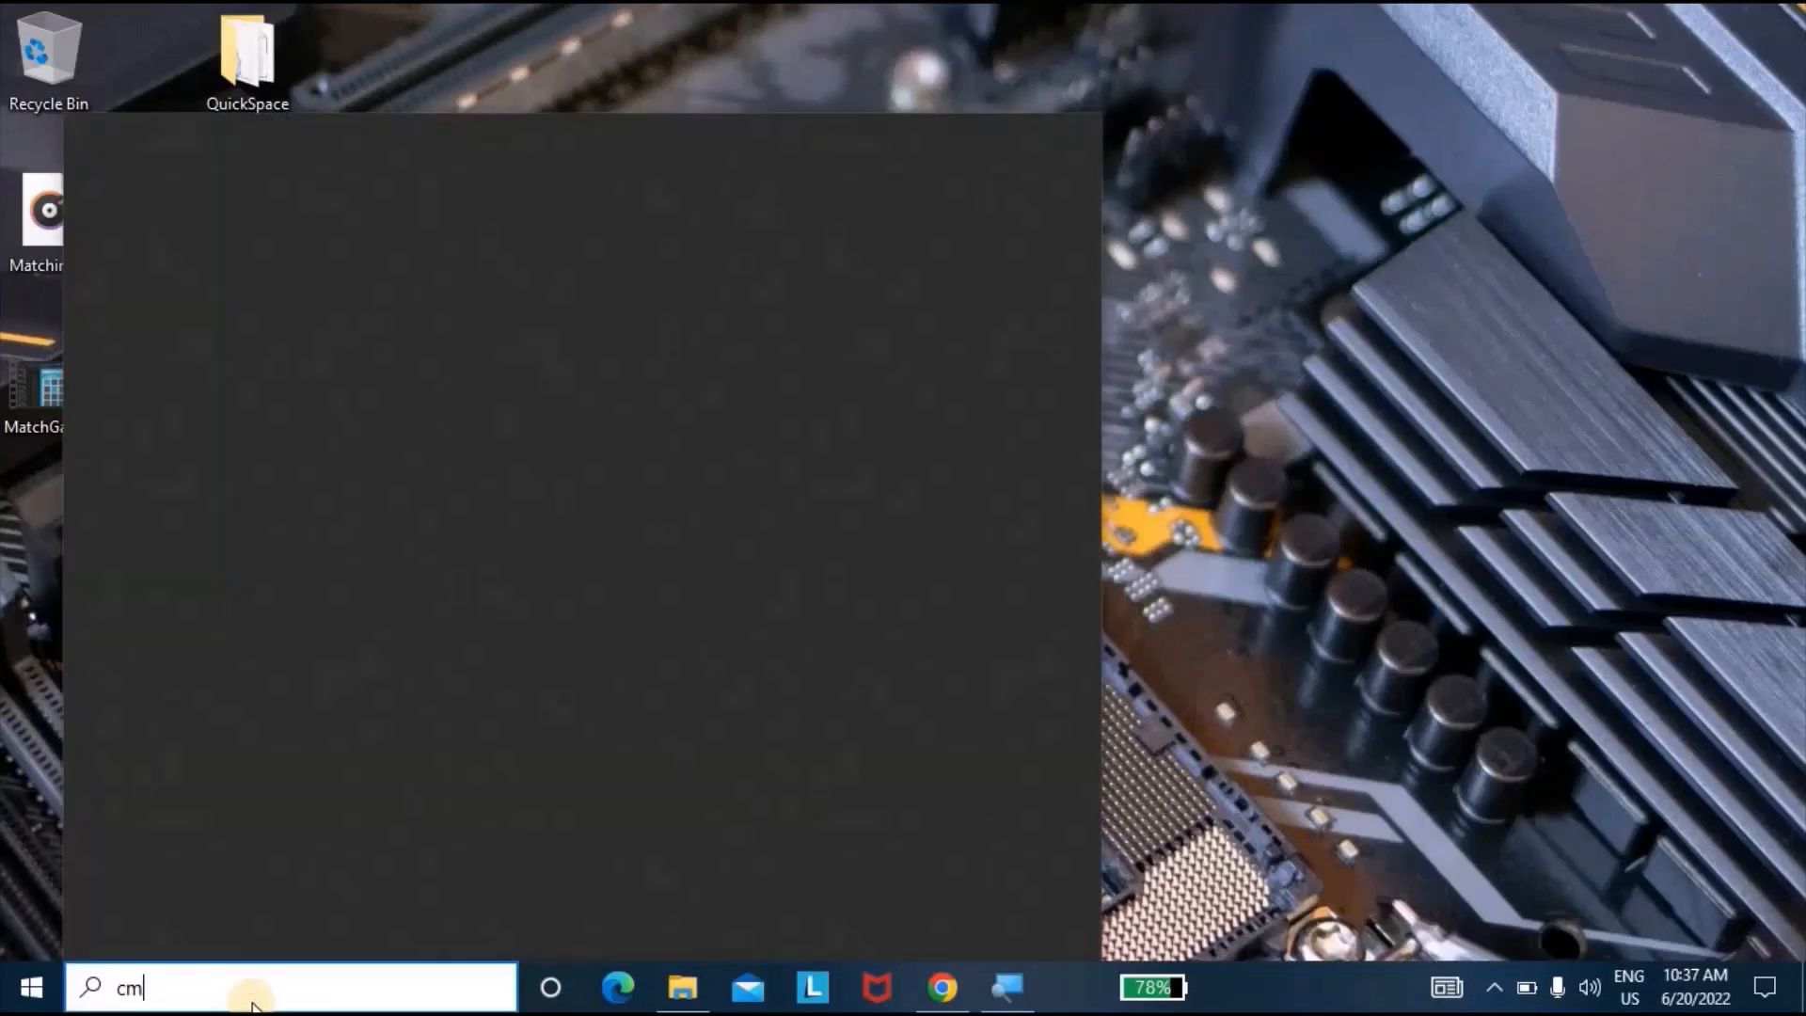
{"action": "type", "text": "d"}
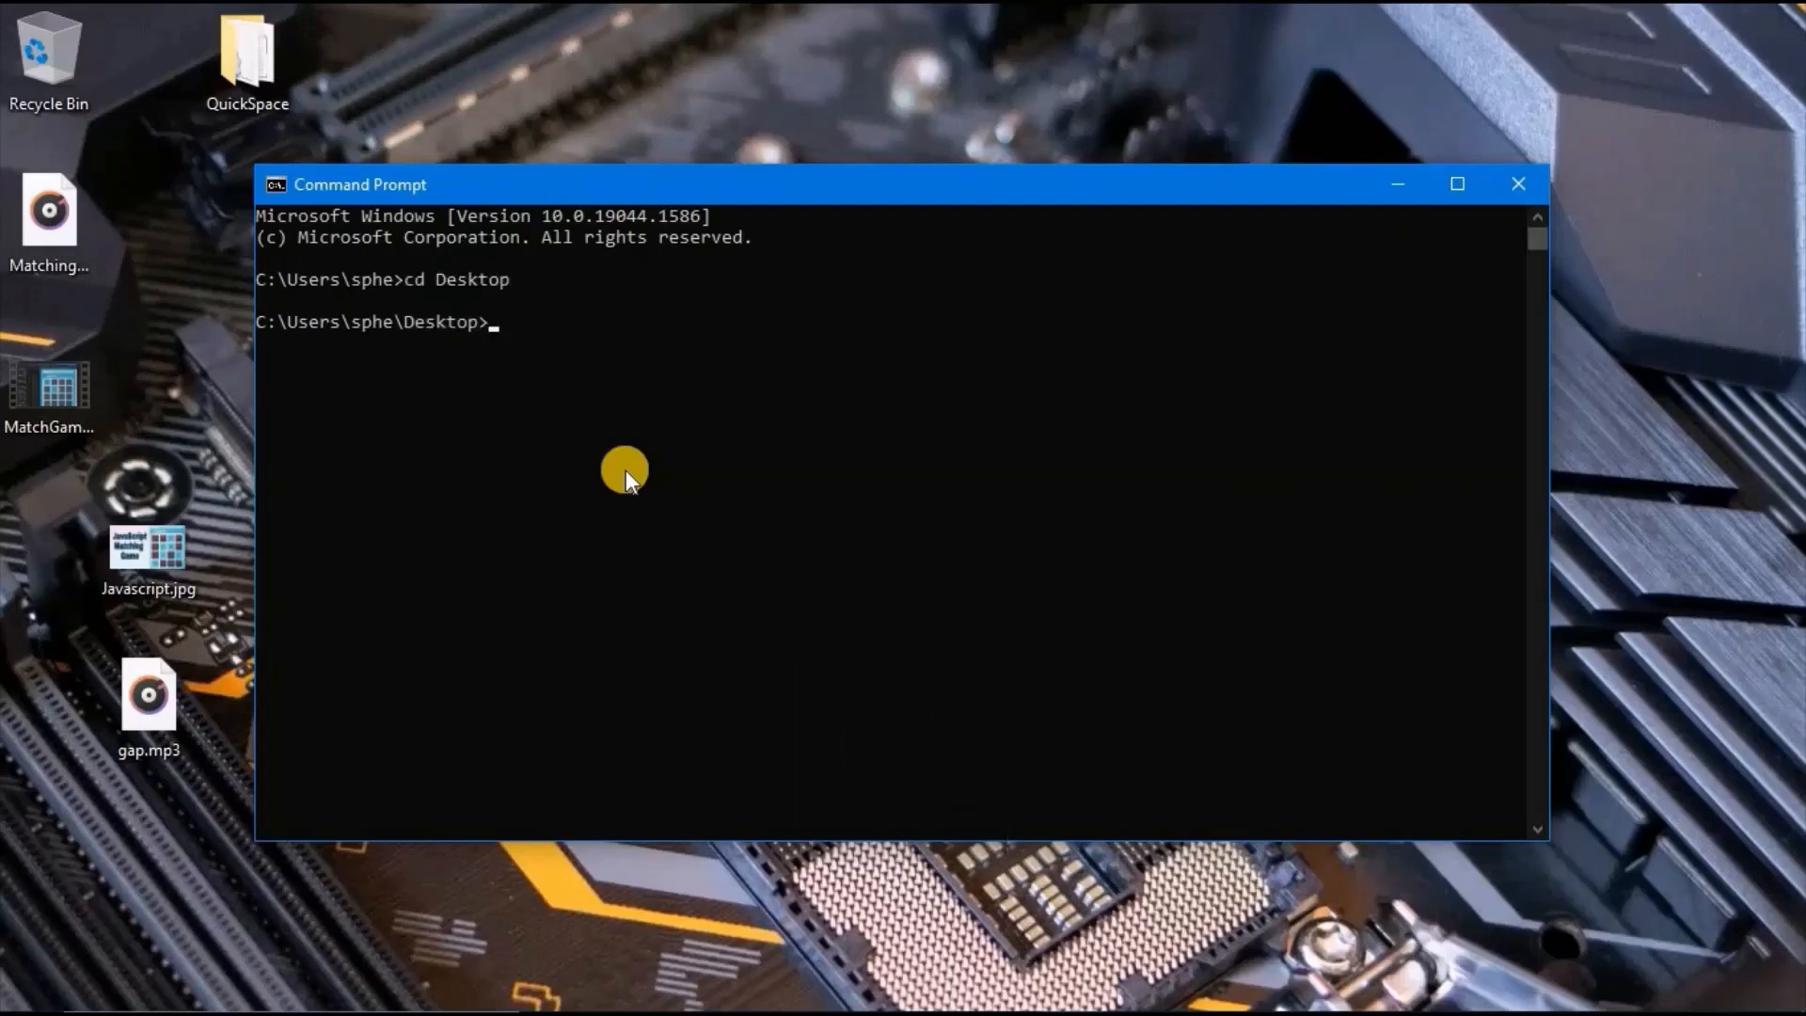
Go up two levels with cd.., then return to the user's Desktop folder.
{"action": "type", "text": "cd.."}
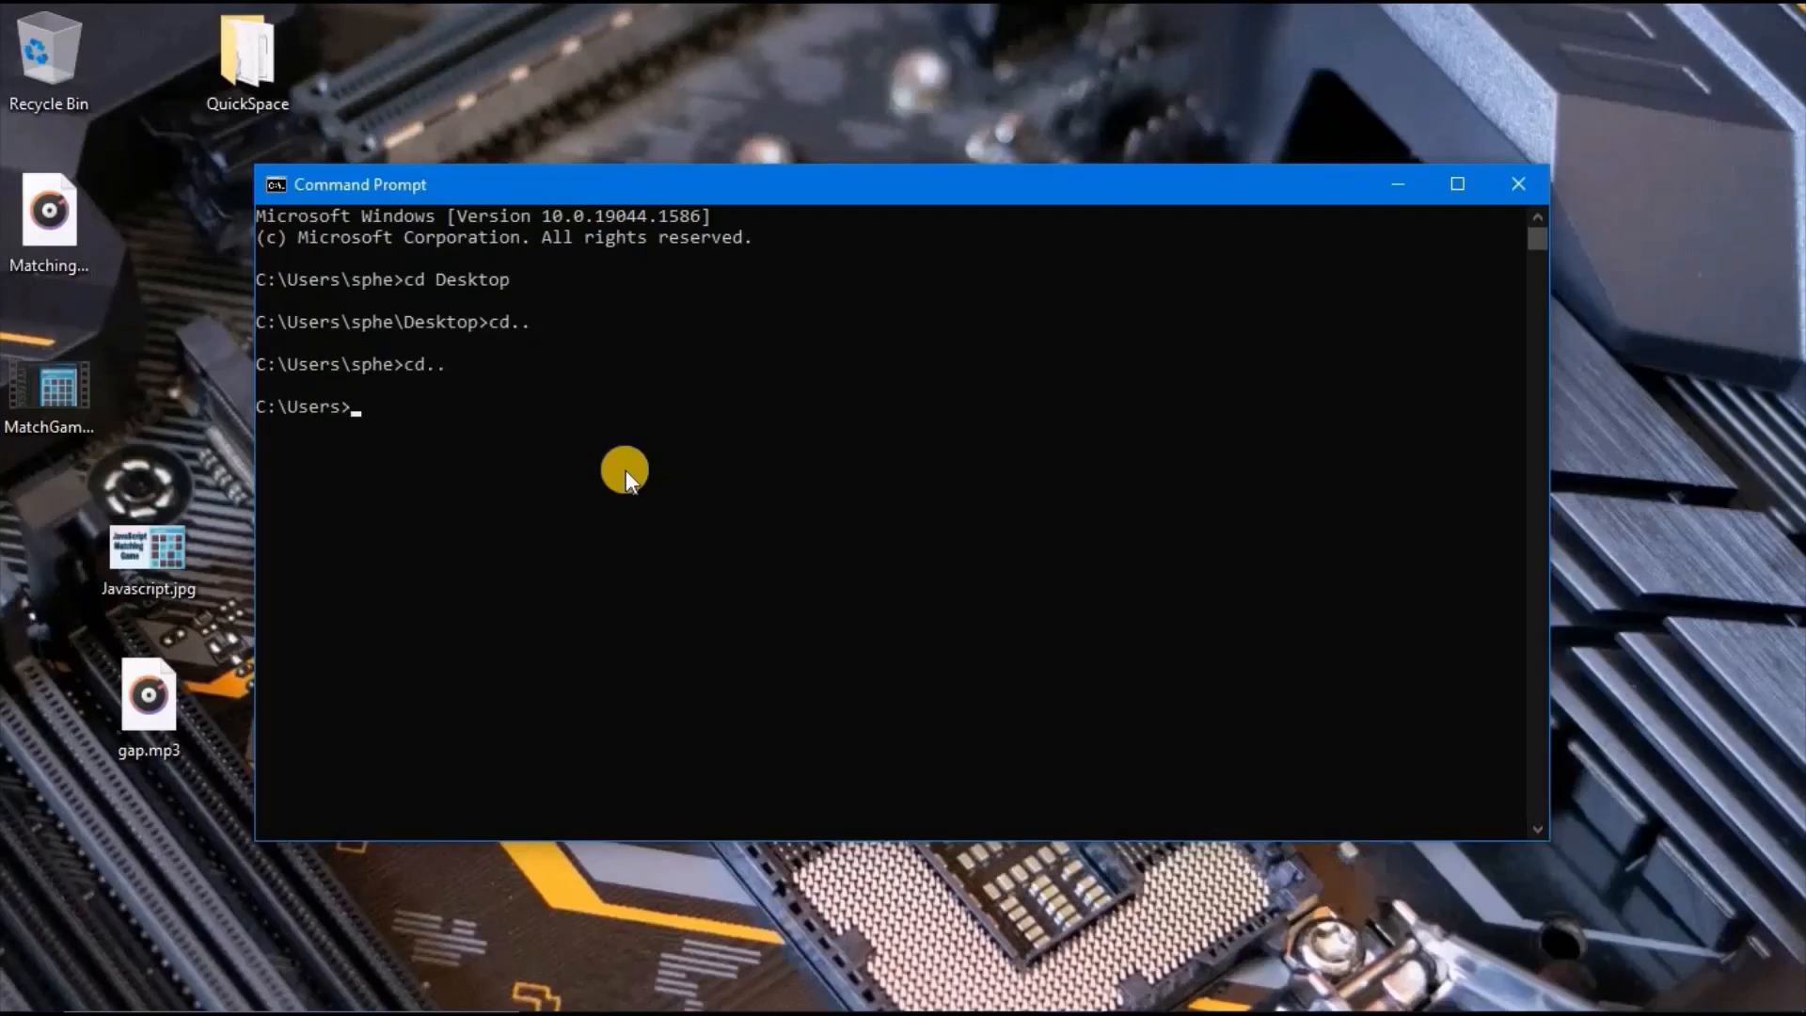
{"action": "type", "text": "cd"}
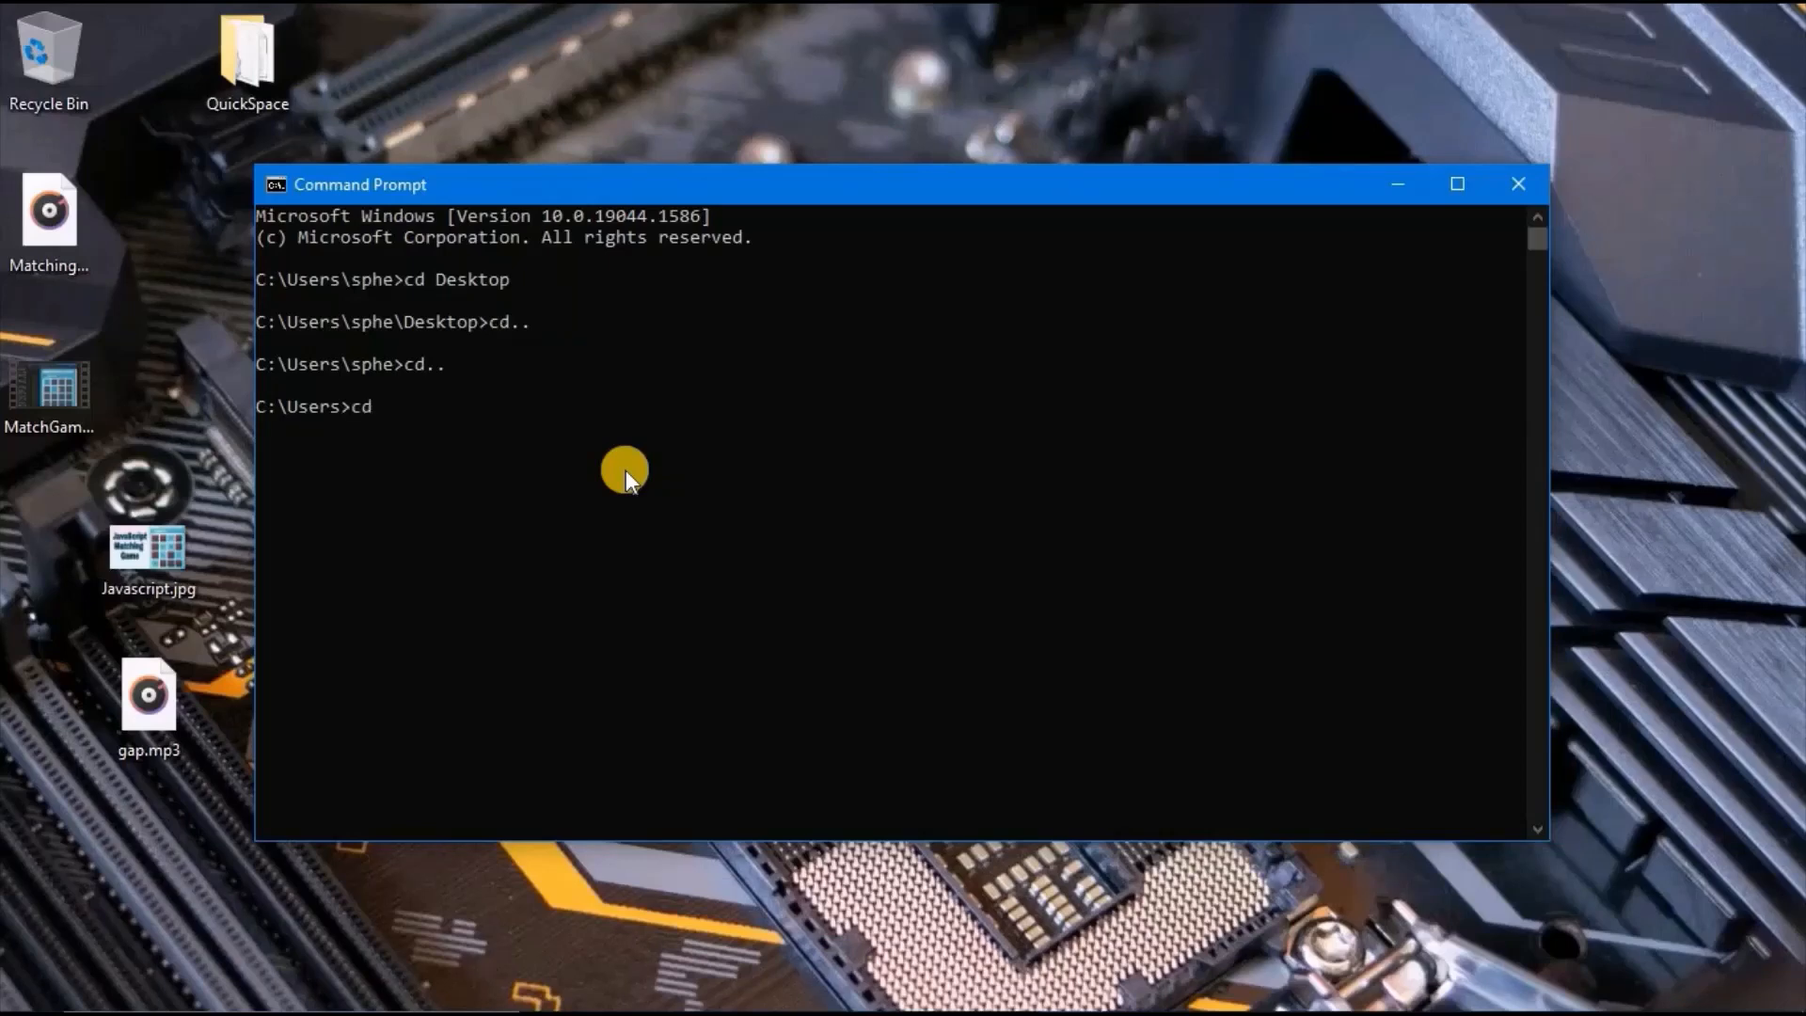
{"action": "type", "text": "sphe\\Desktop"}
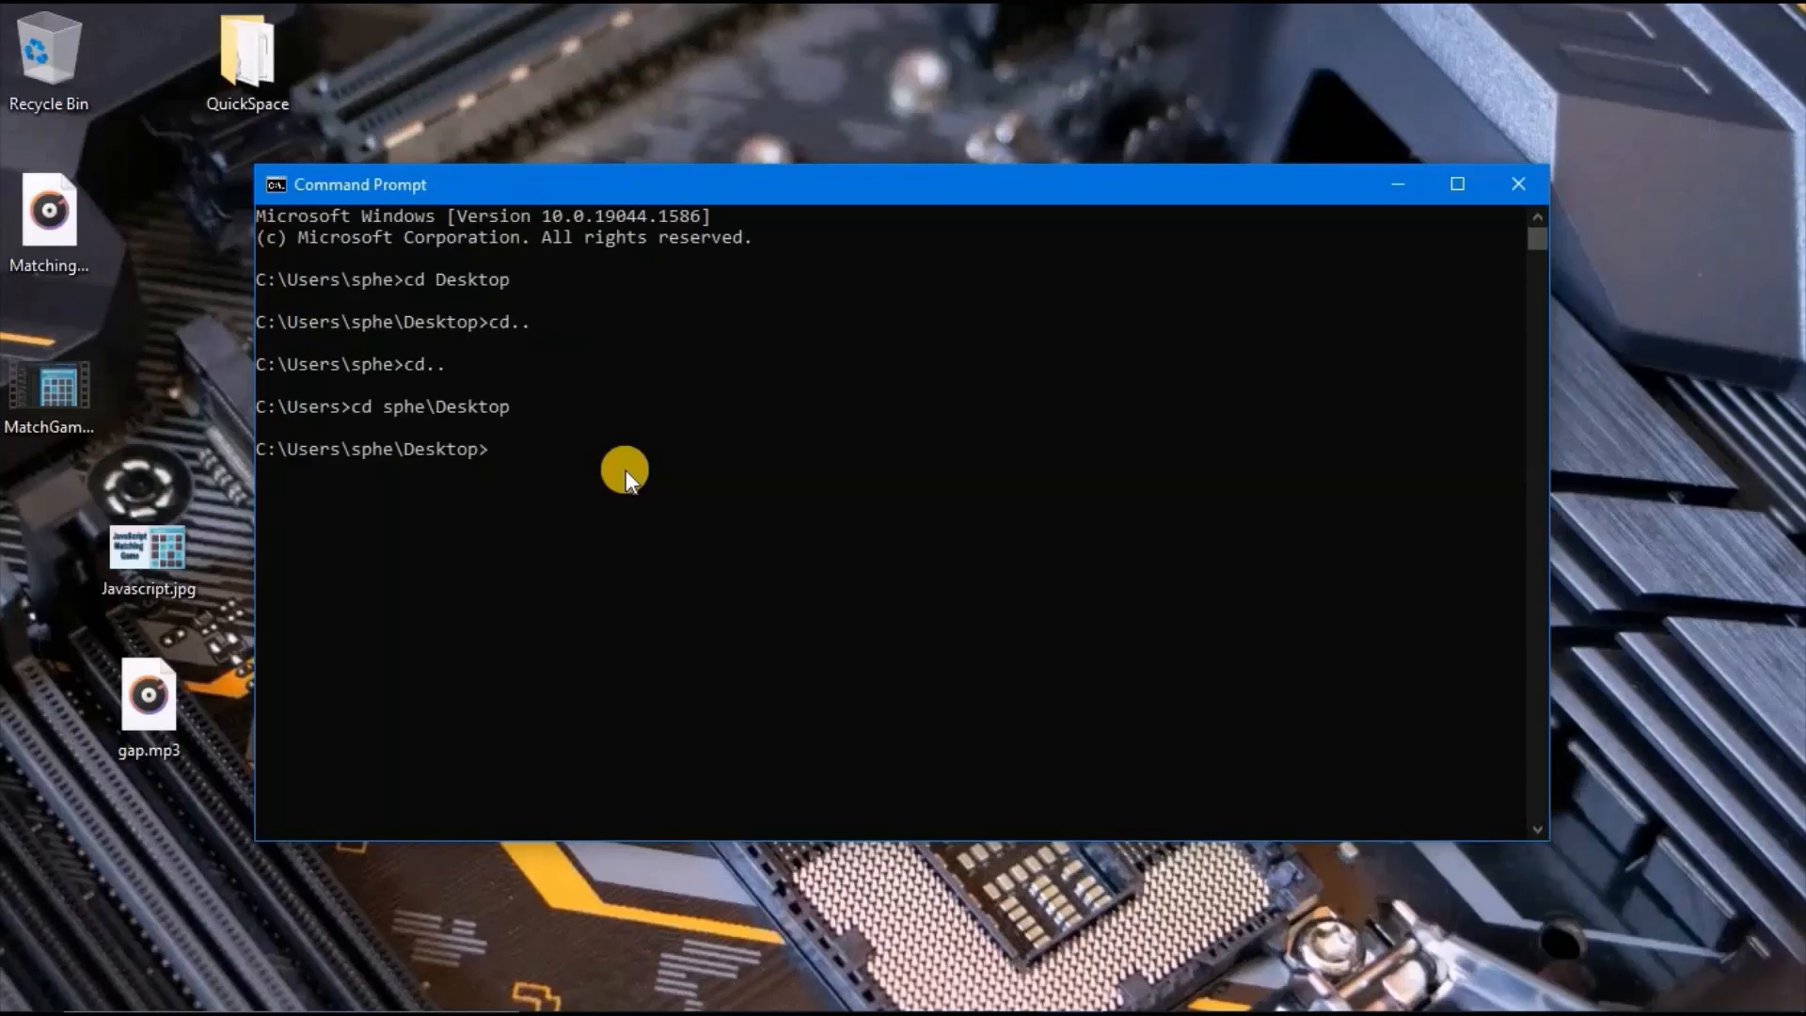
List the Desktop files with dir, then clear the screen with cls.
{"action": "type", "text": "dir"}
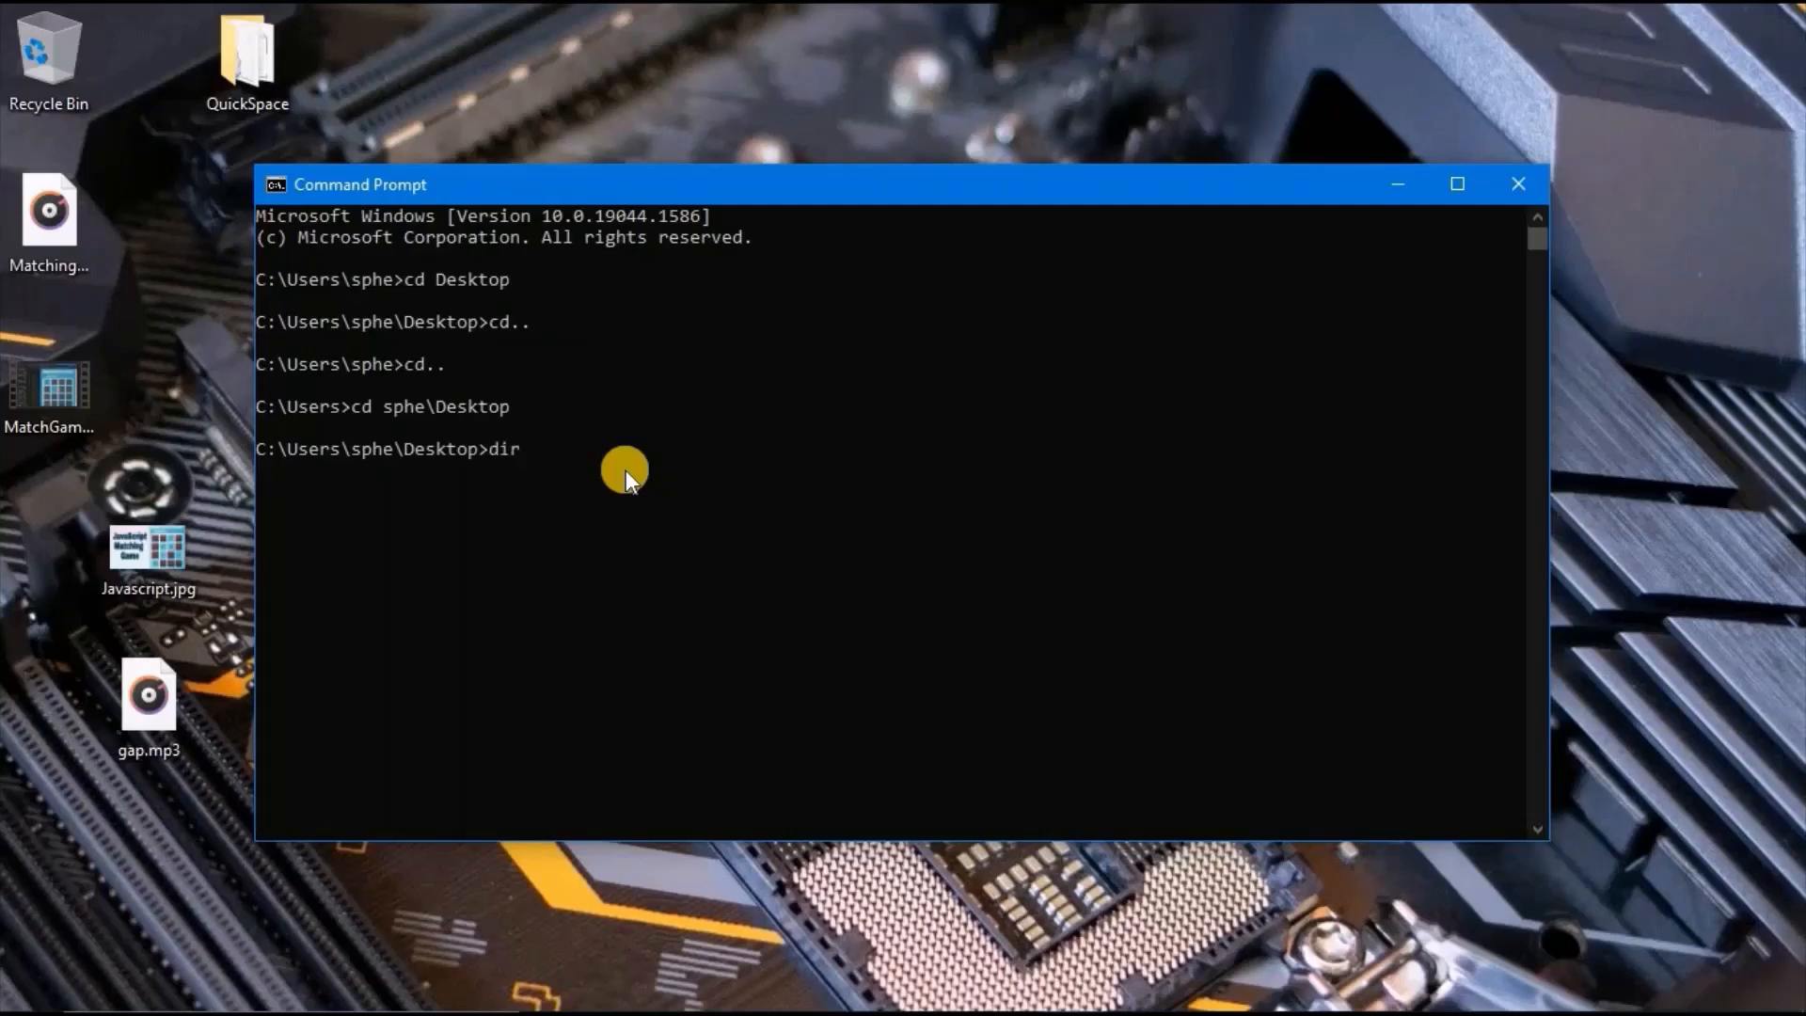
{"action": "key", "text": "Enter"}
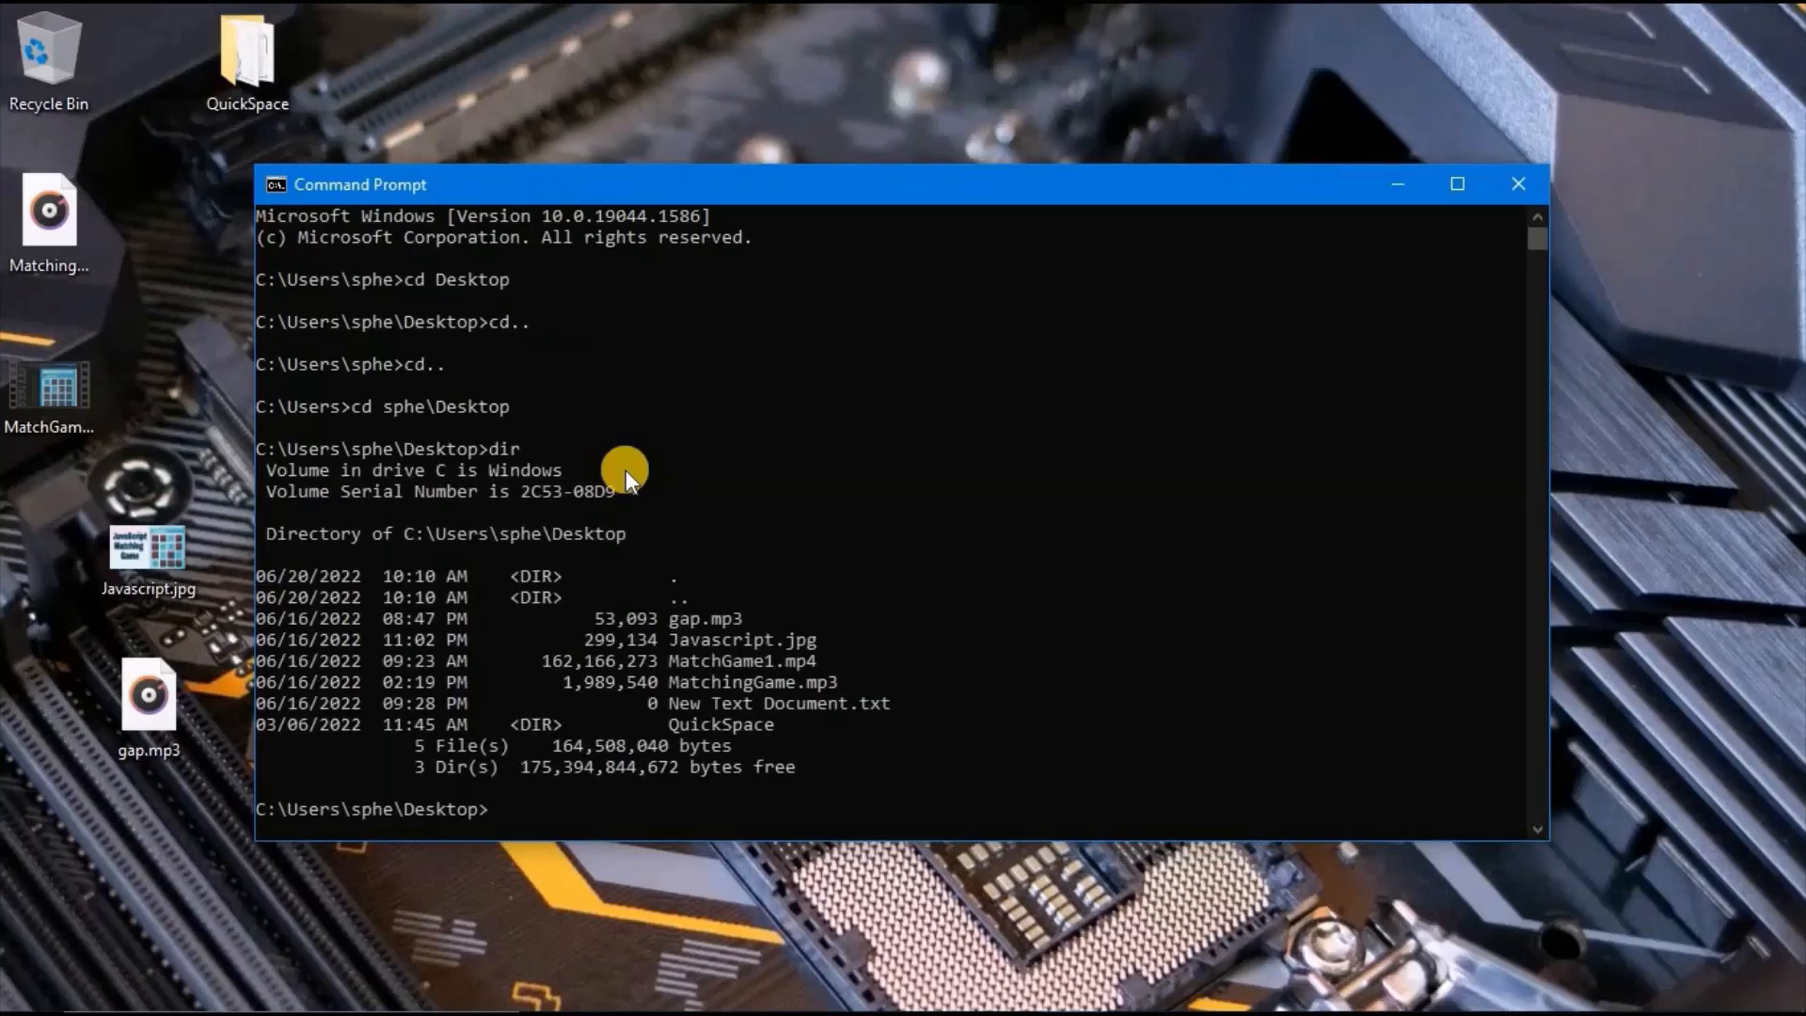
{"action": "type", "text": "cls"}
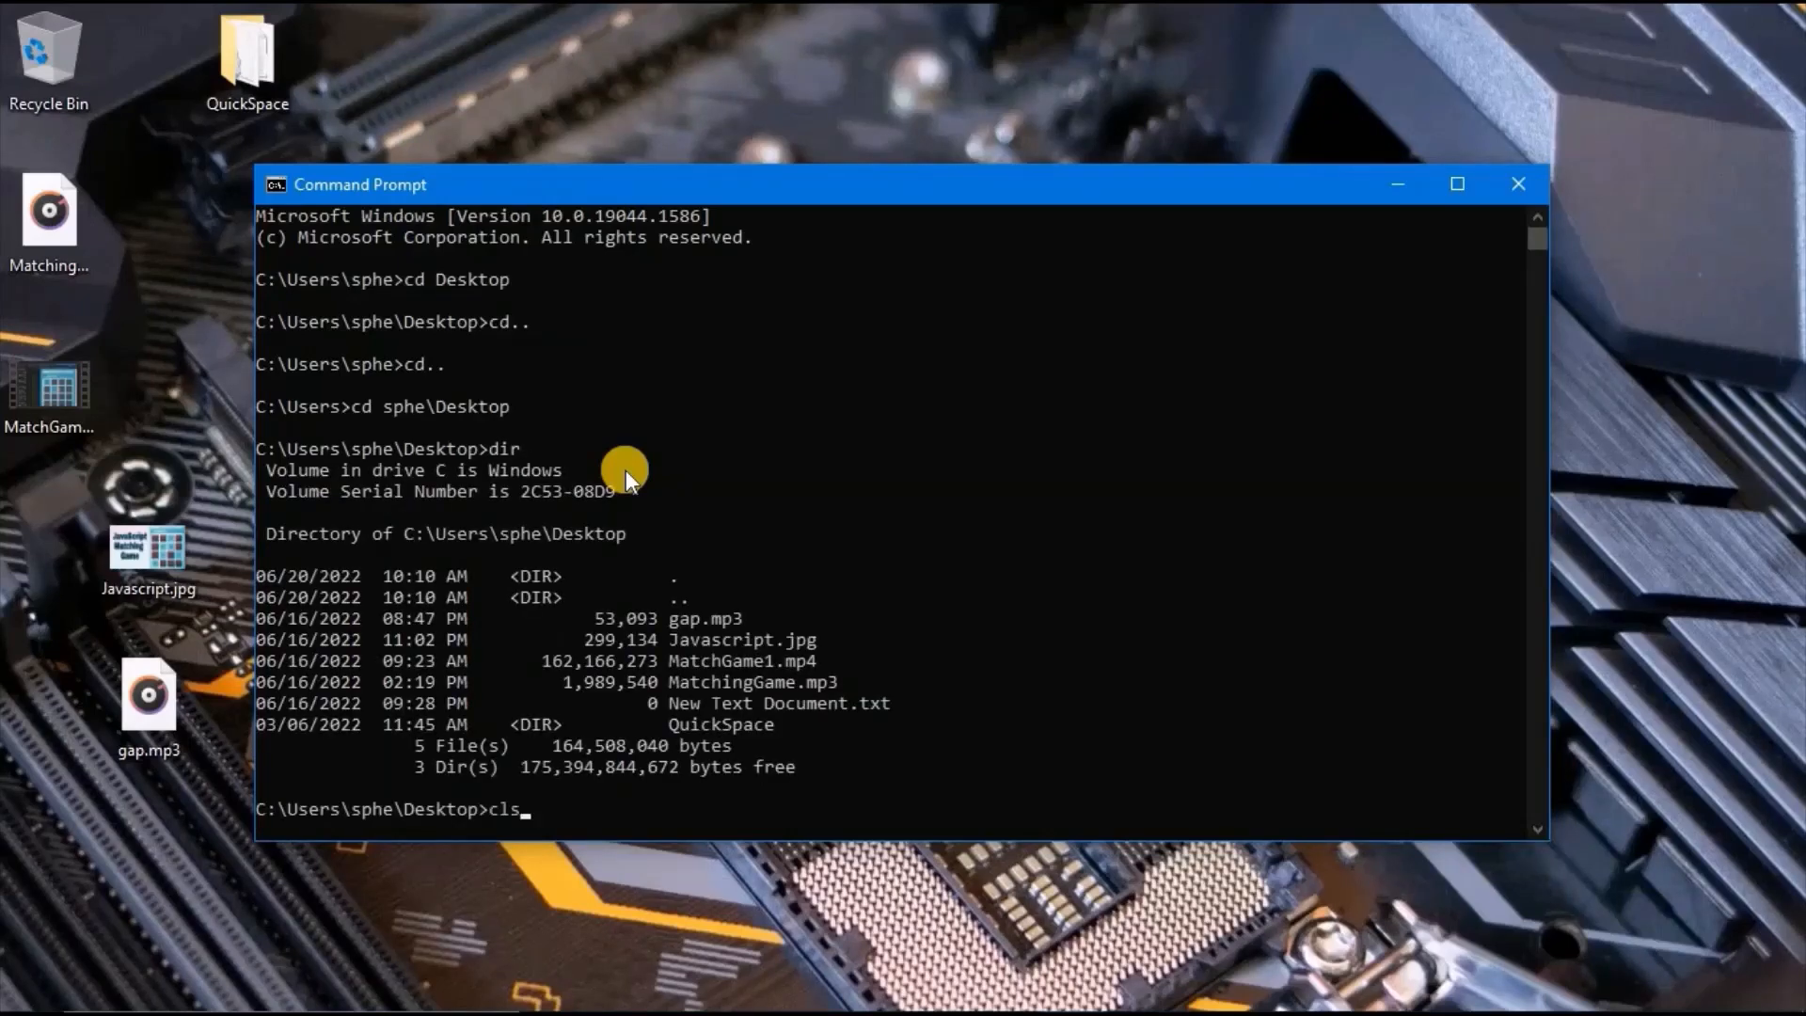
{"action": "key", "text": "Enter"}
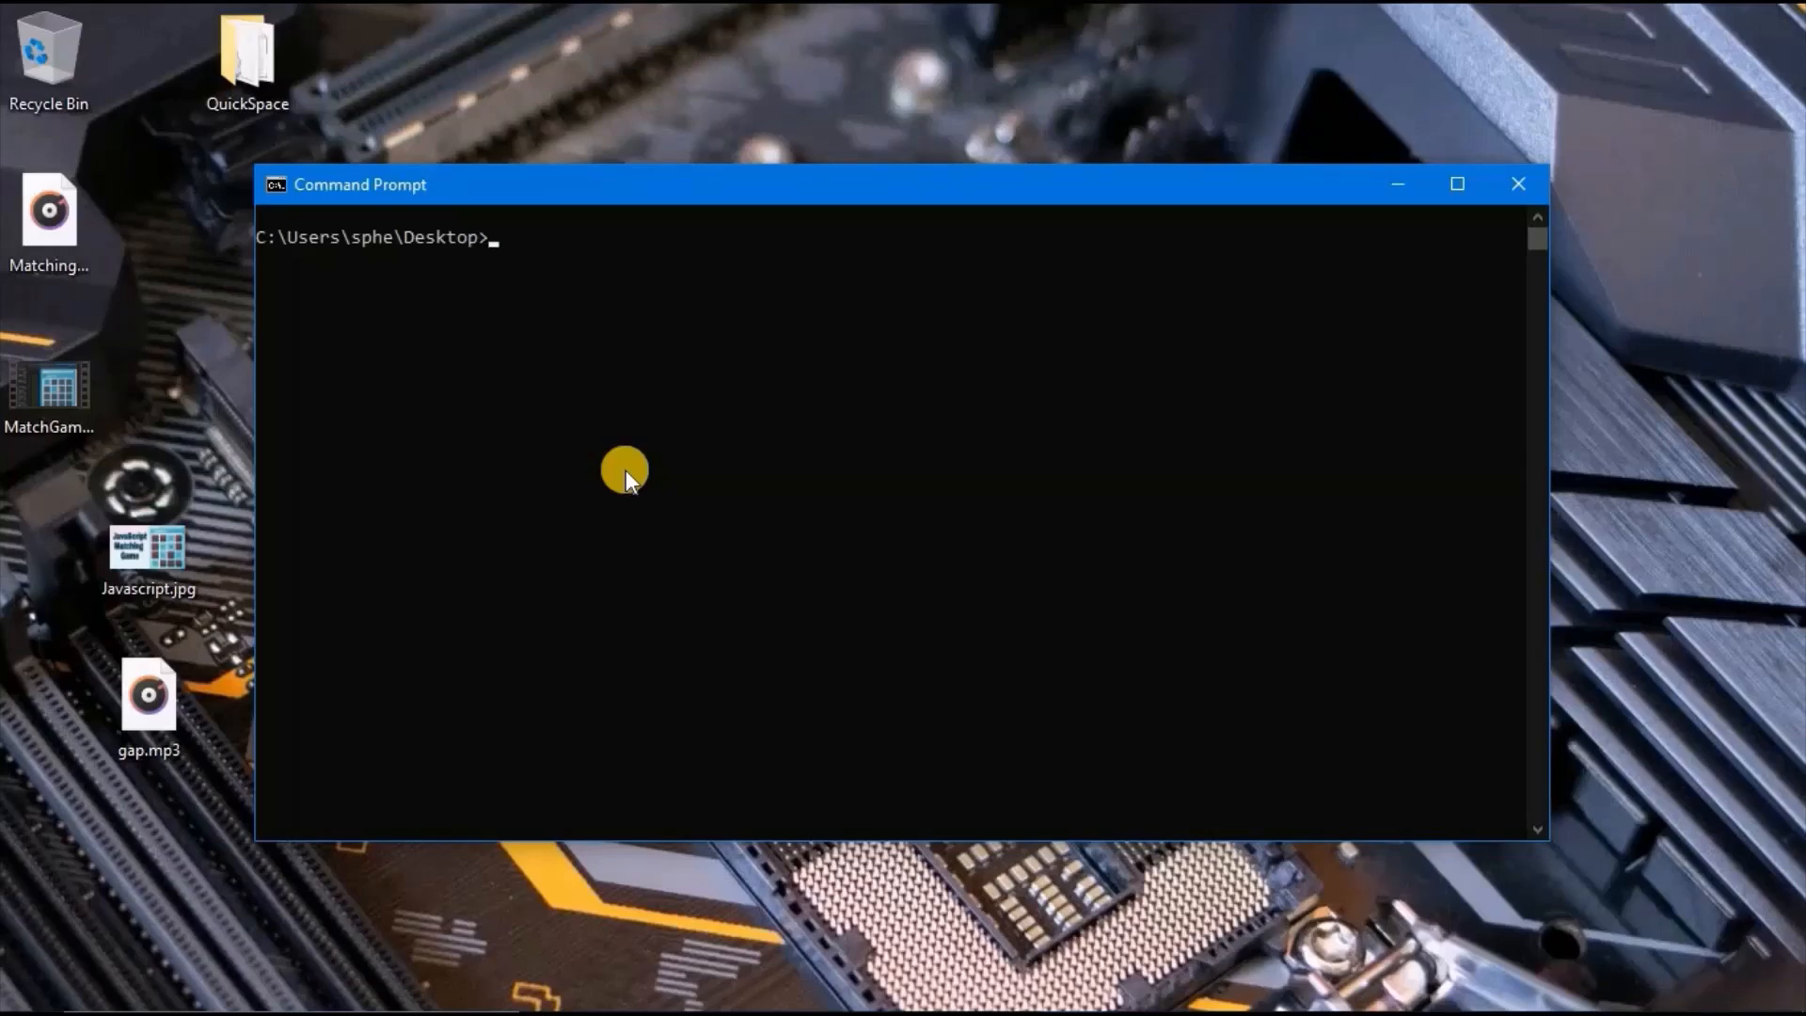
{"action": "type", "text": "Java"}
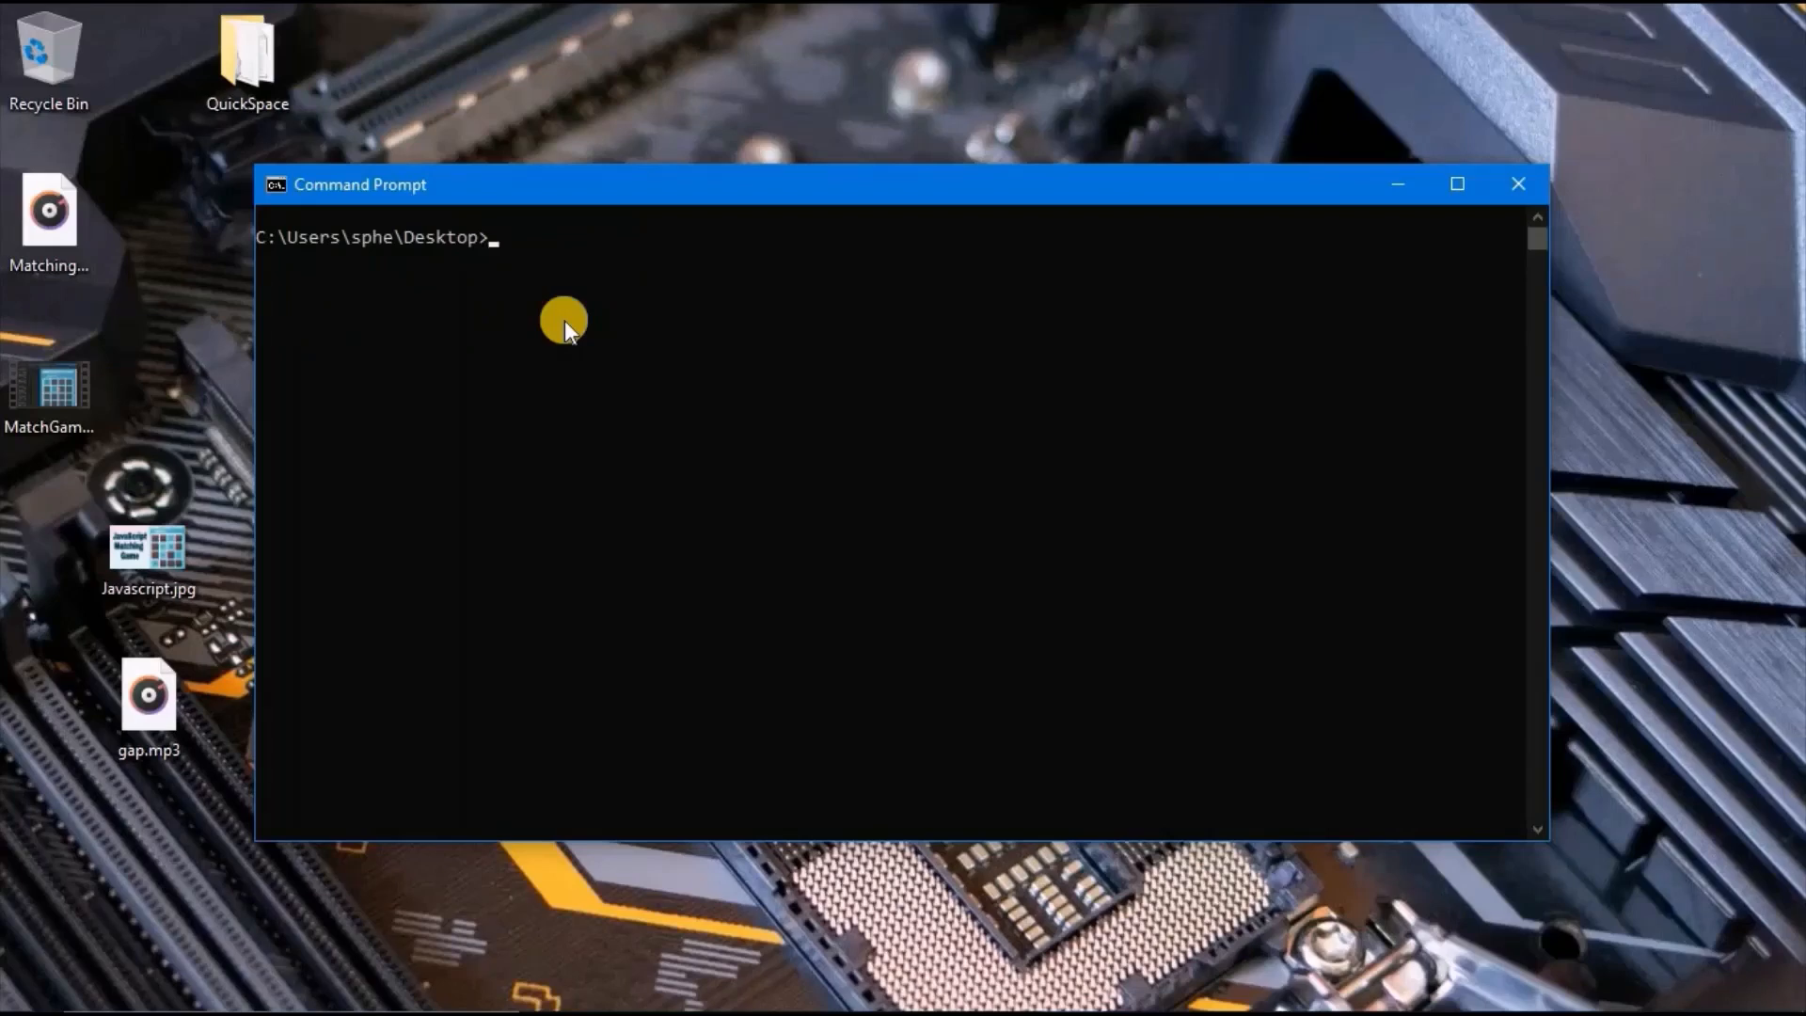
{"action": "type", "text": "del gap.mp3"}
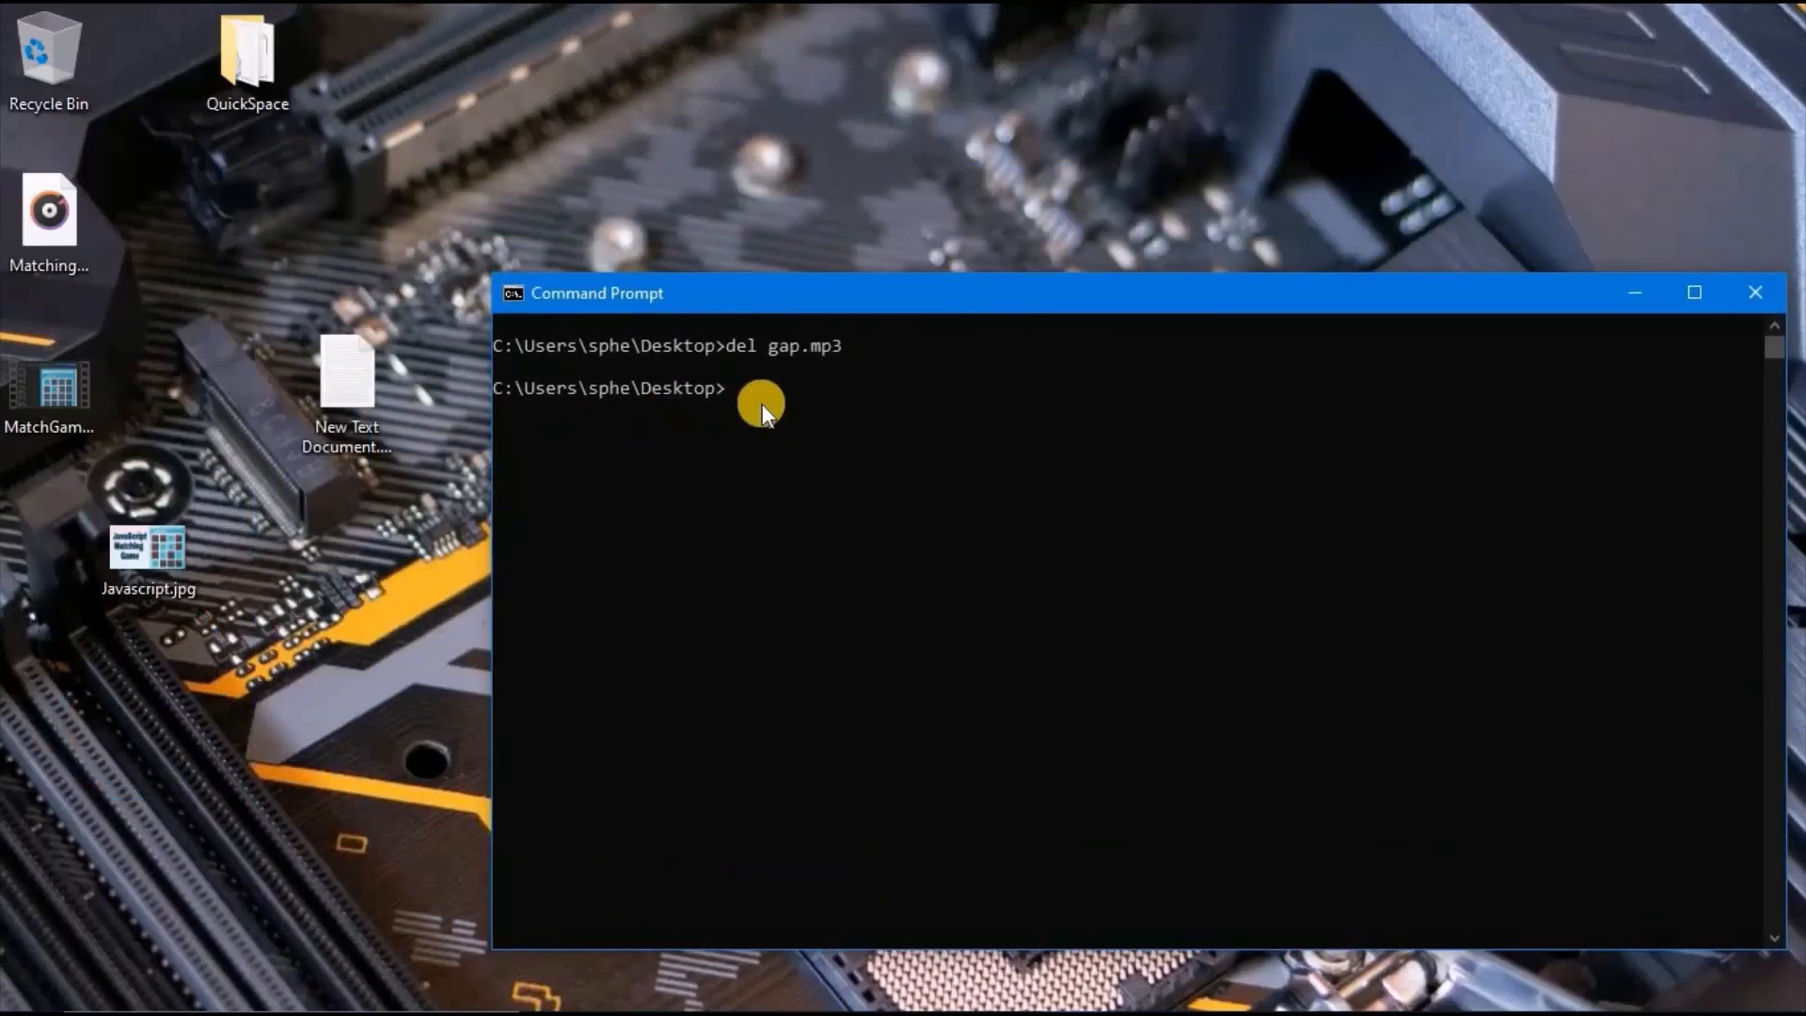
Delete "New Text Document.txt" from the Desktop using del.
{"action": "type", "text": "del"}
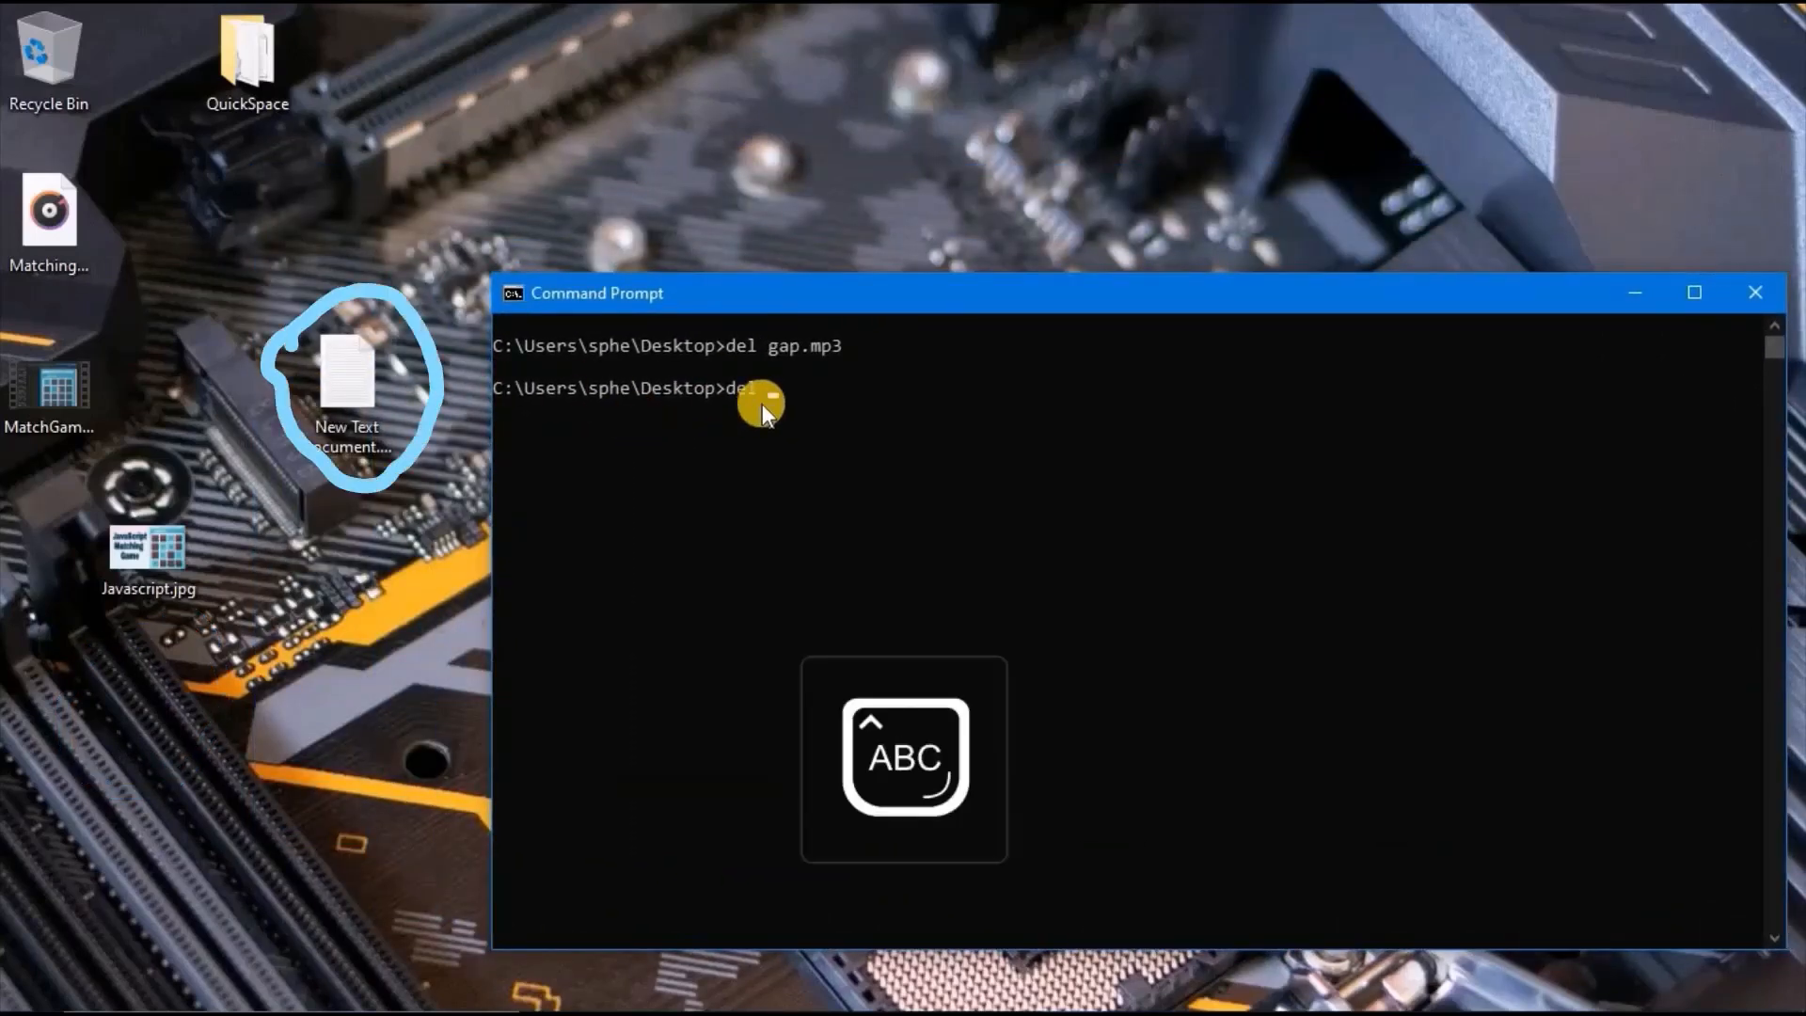
{"action": "type", "text": "\"New Text Document.txt\""}
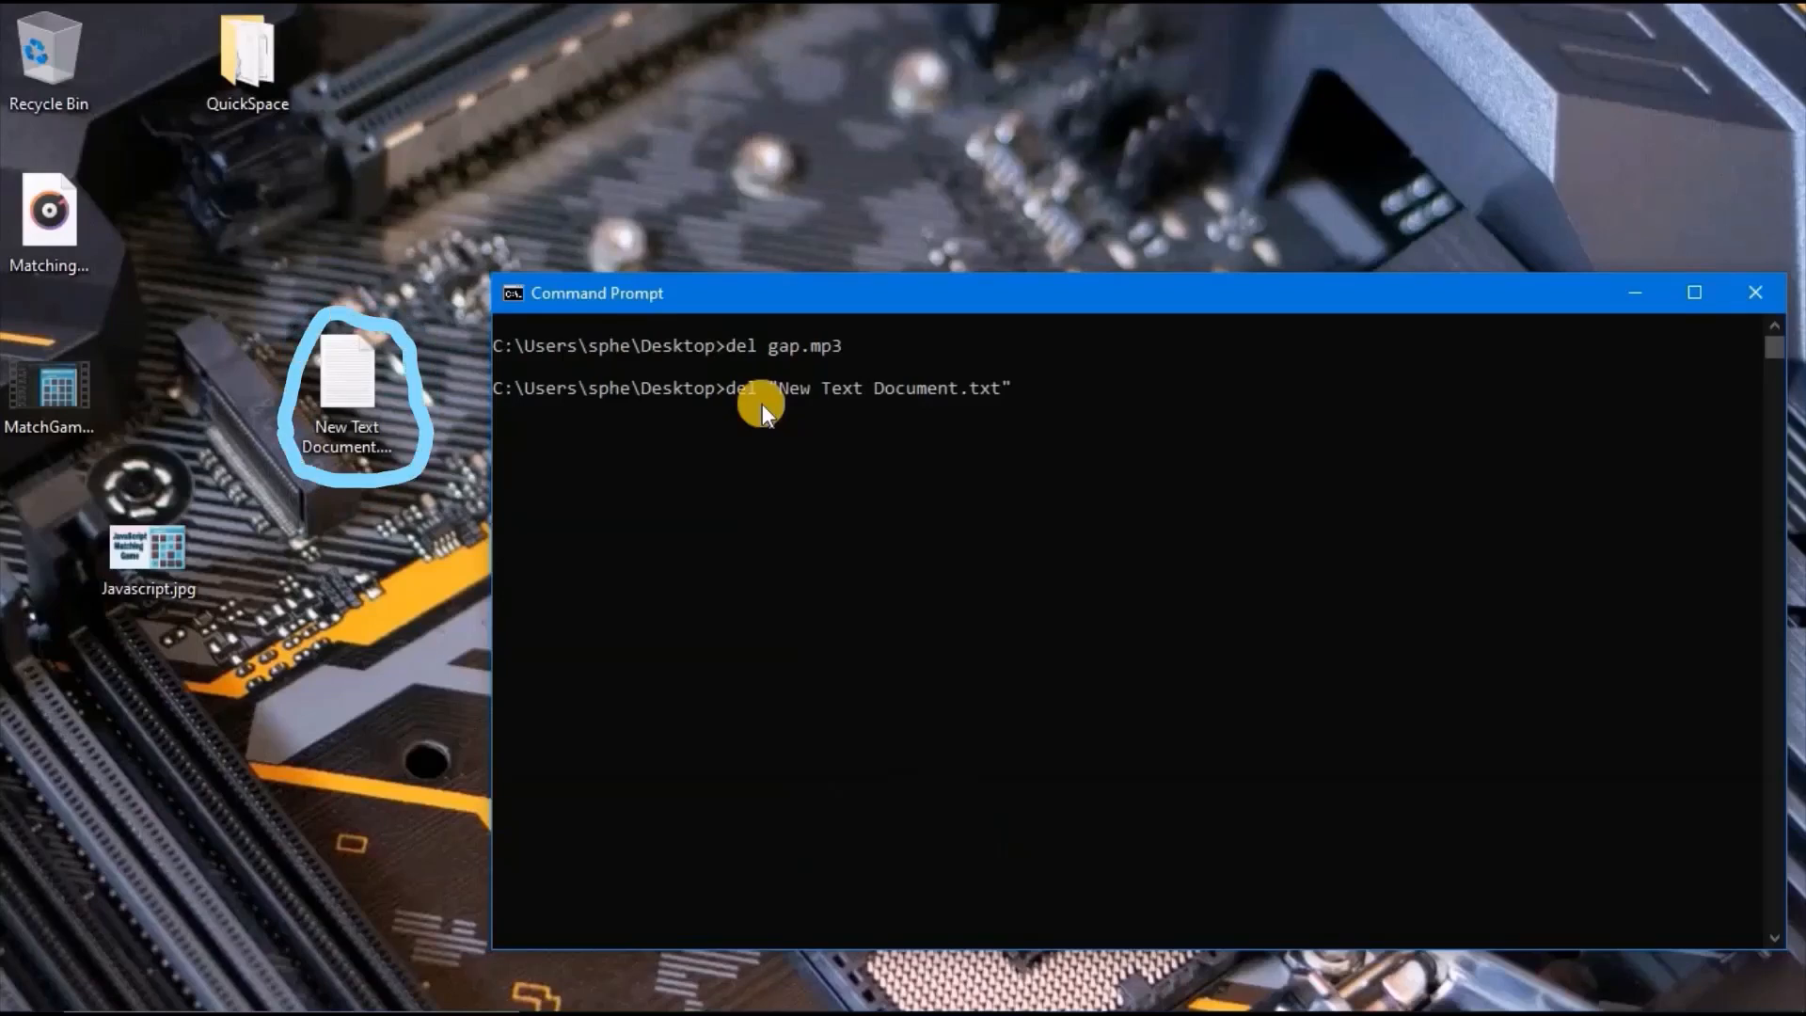
{"action": "key", "text": "Enter"}
{"action": "type", "text": "sy"}
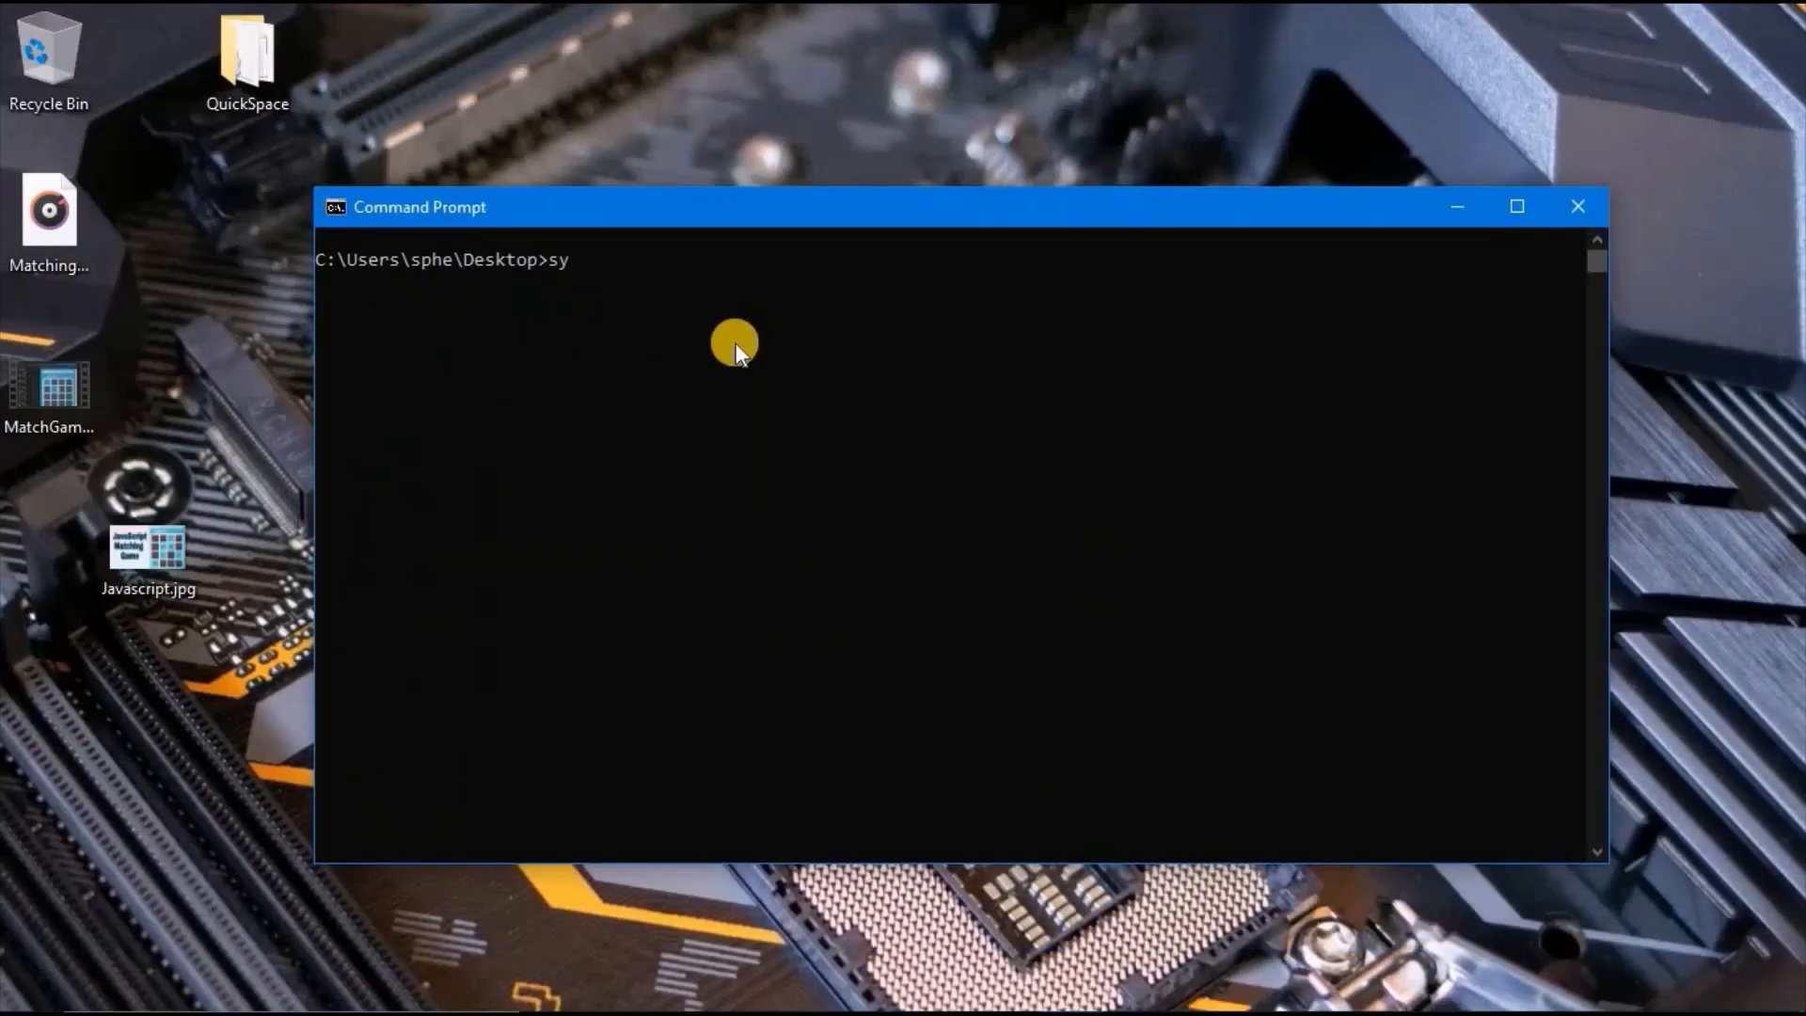
Run systeminfo and scroll through the displayed system details.
{"action": "type", "text": "steminfo"}
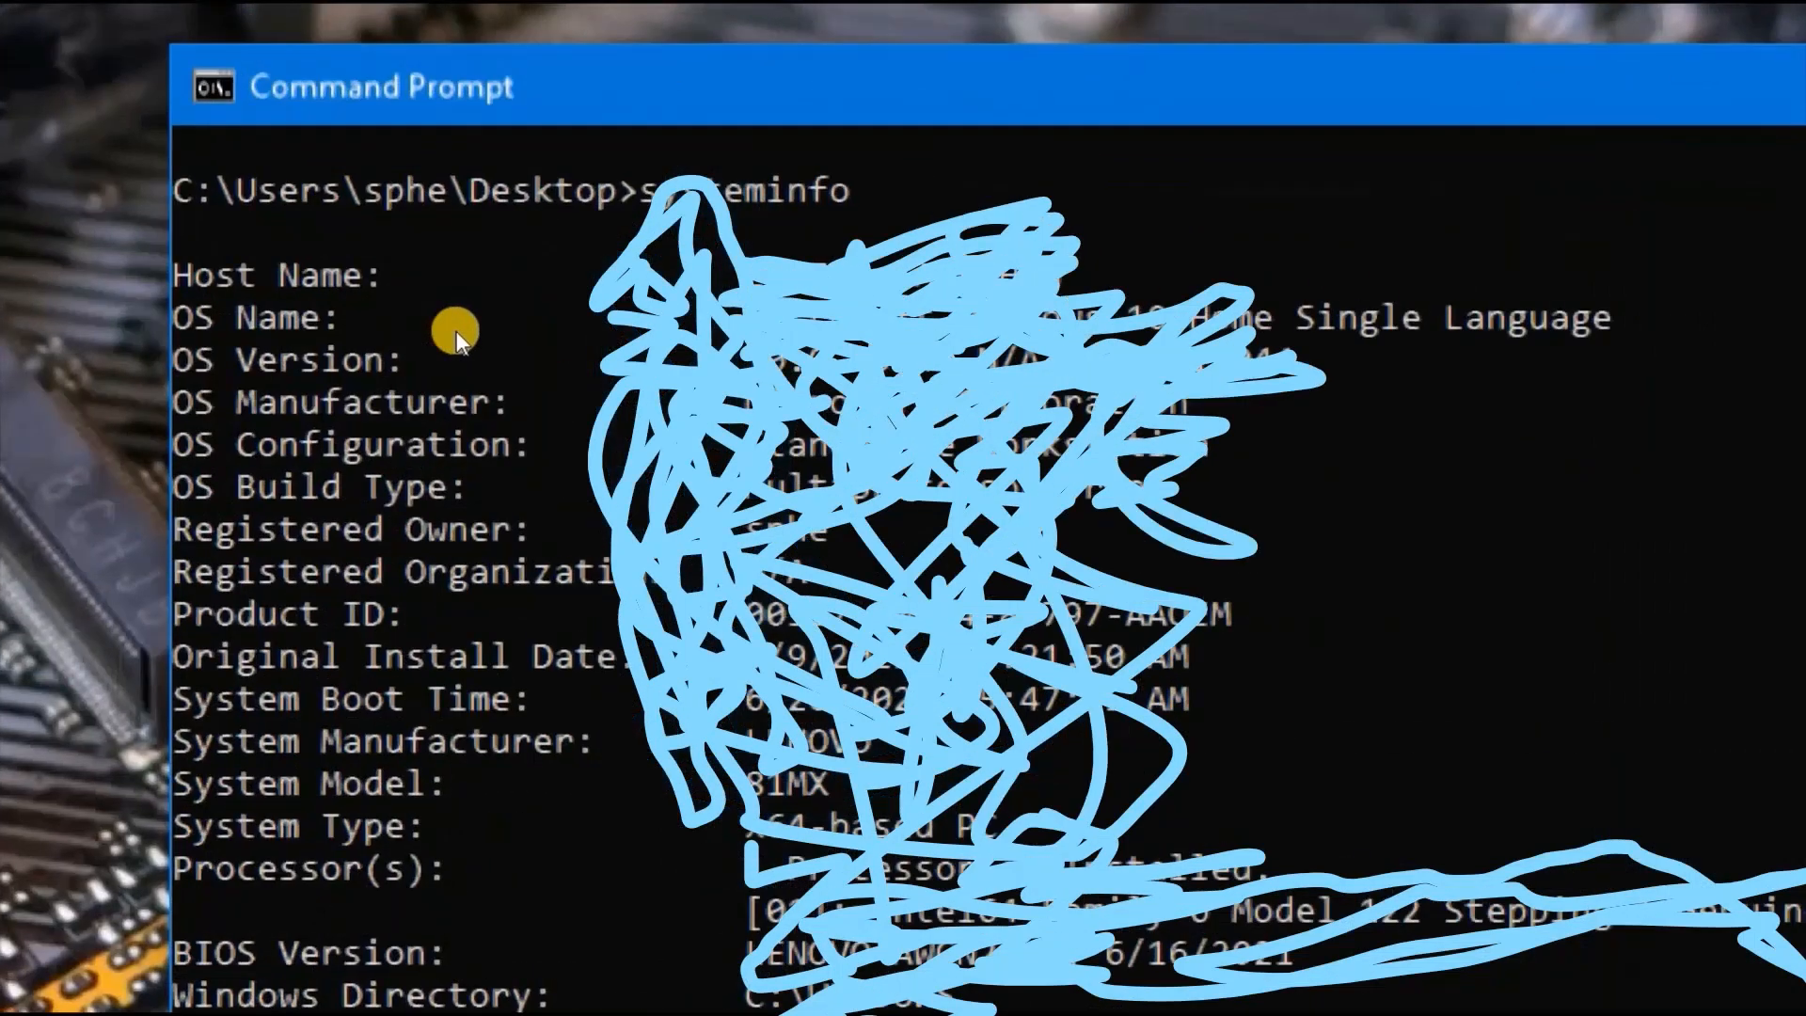
{"action": "scroll", "scroll_direction": "down", "scroll_amount": 3}
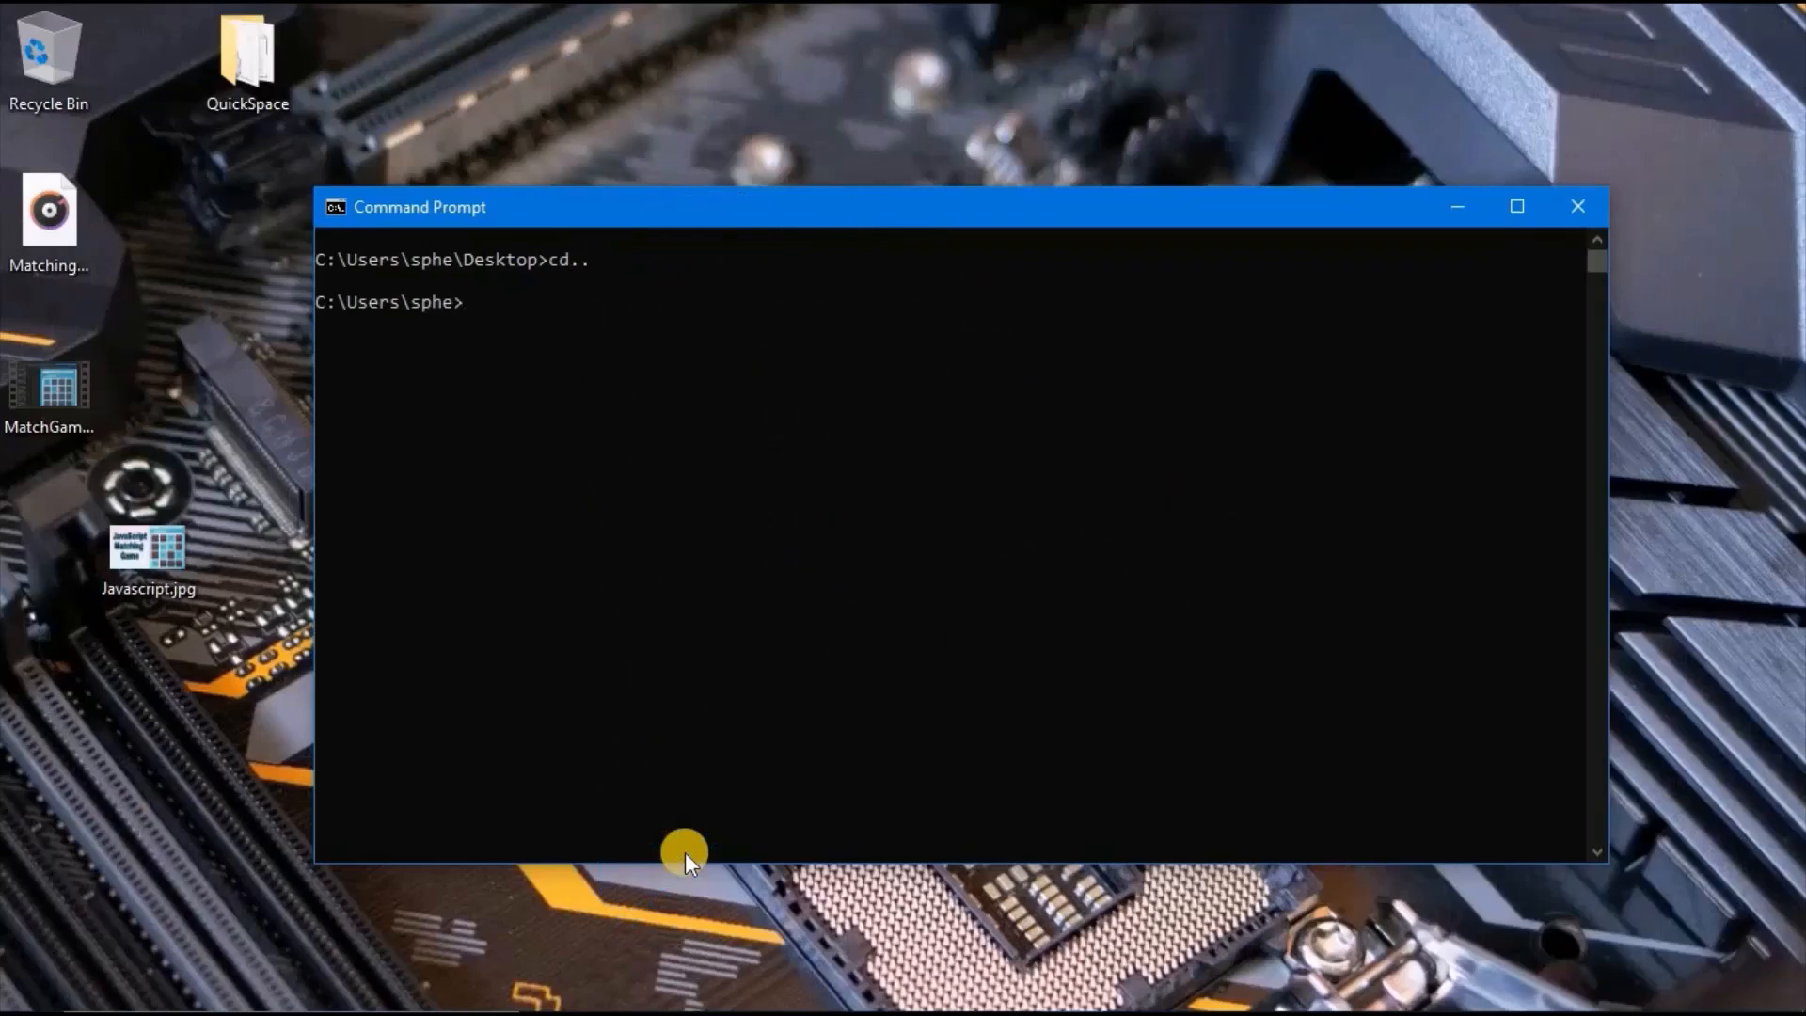
Enter the QuickSpace folder, open index.html, then clear the window with cls.
{"action": "type", "text": "cd Desktop\\Q"}
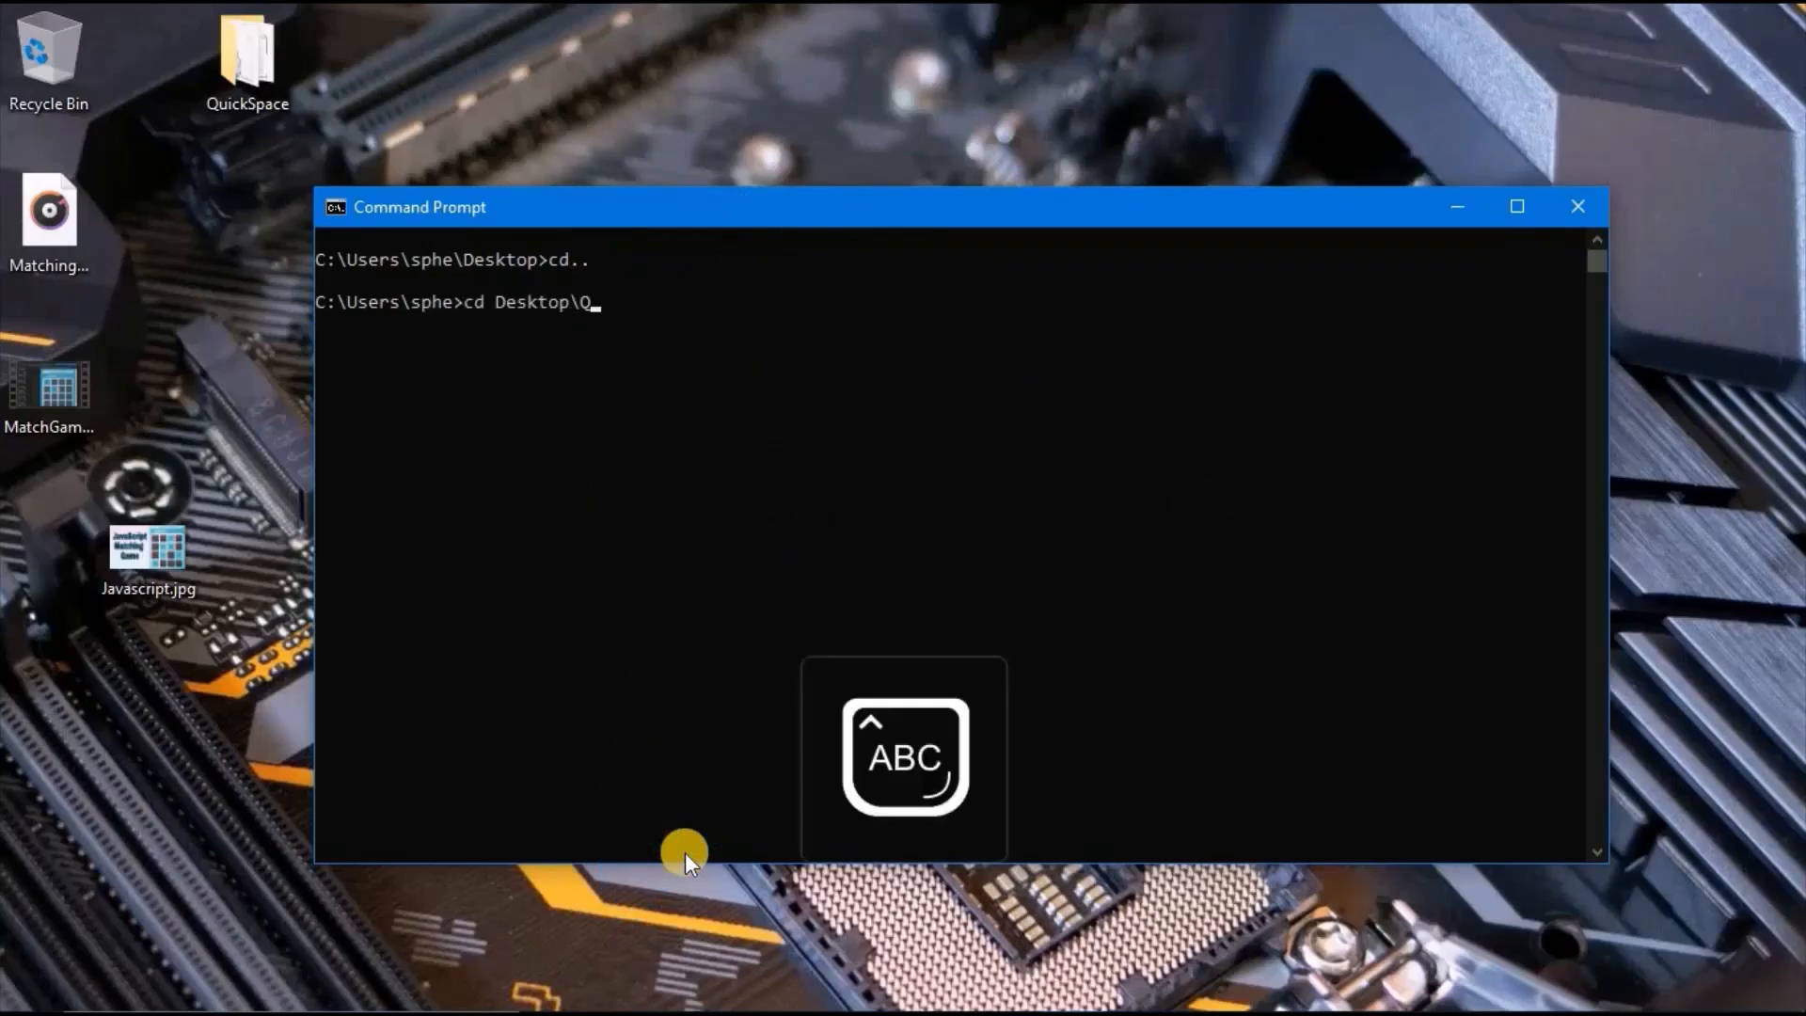
{"action": "key", "text": "Enter"}
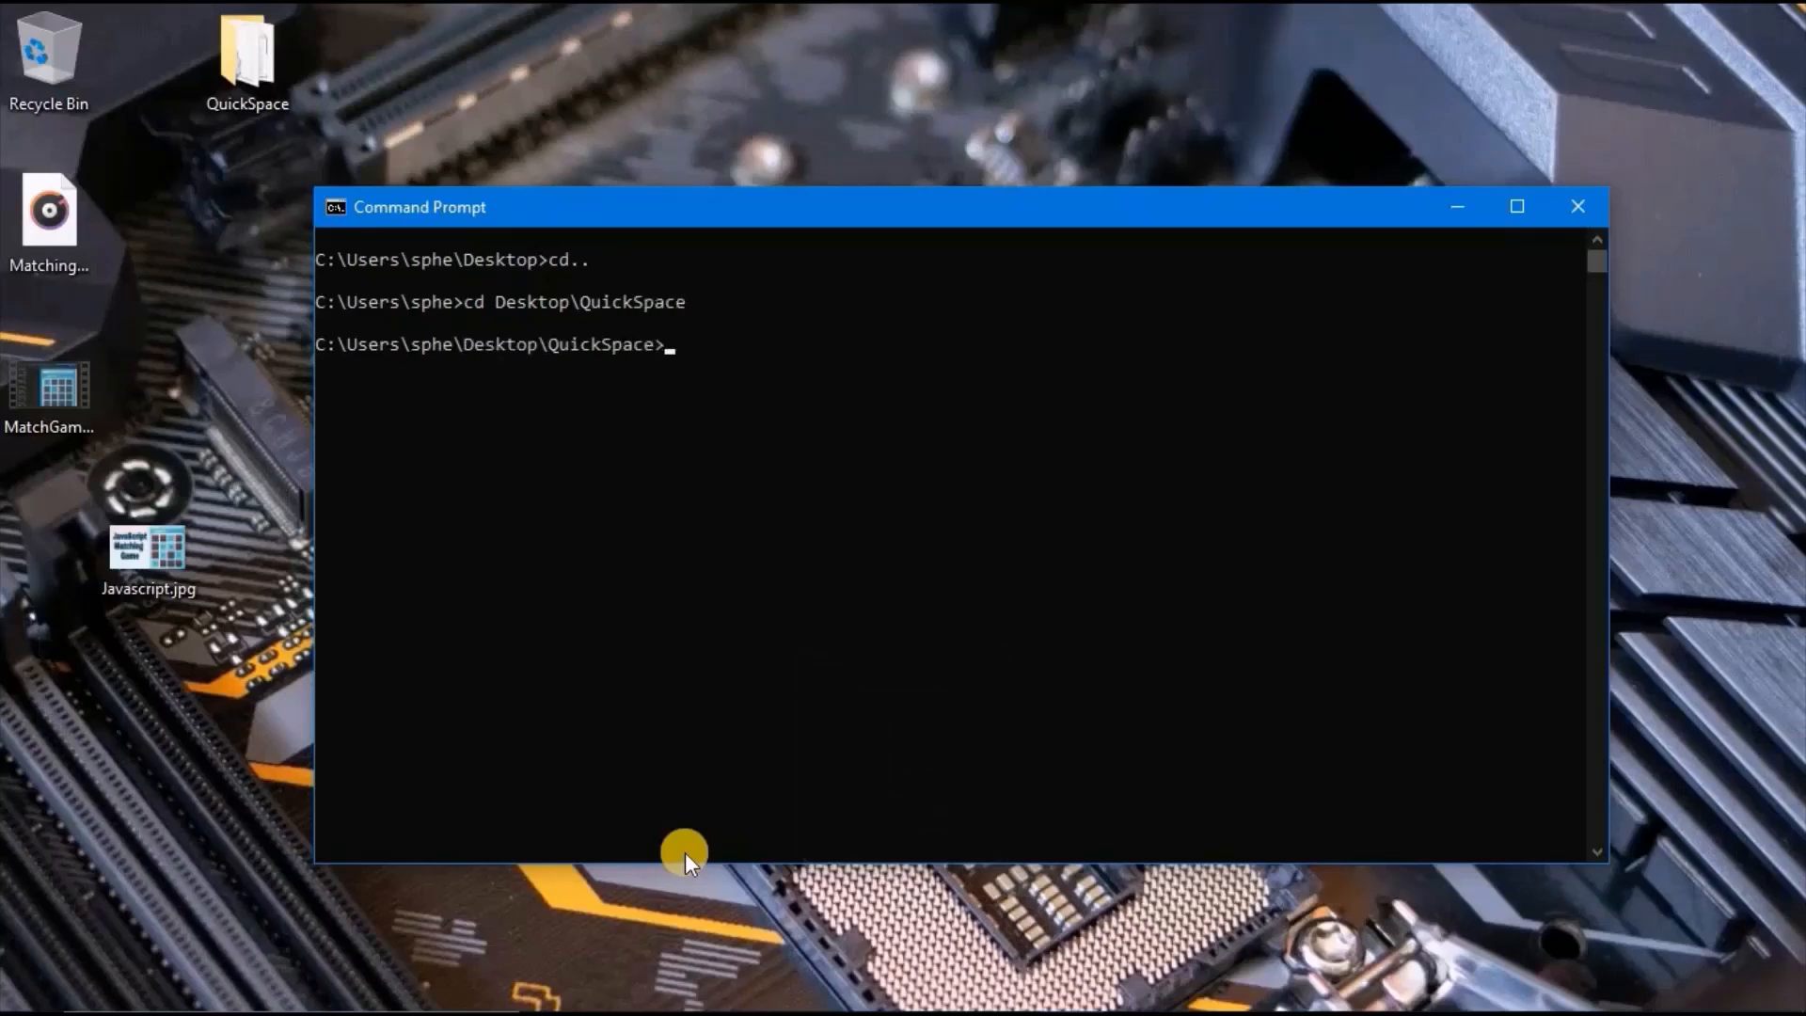
{"action": "type", "text": "index.html"}
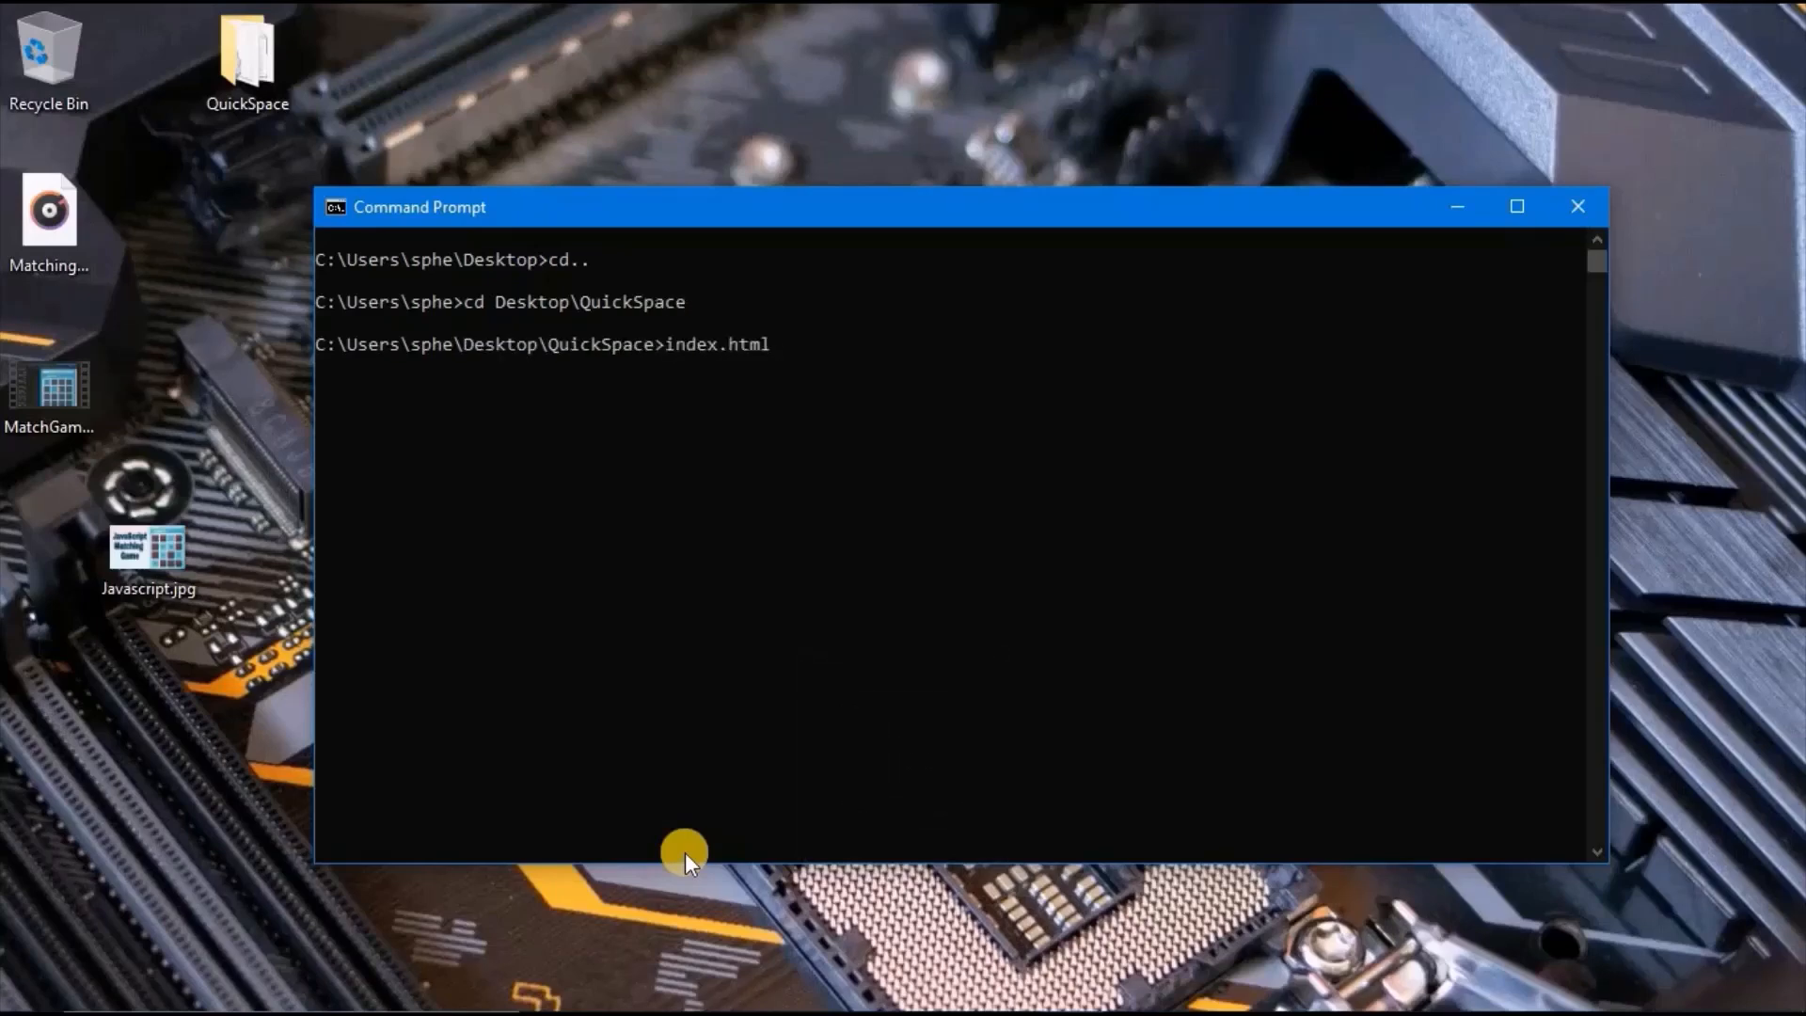
{"action": "key", "text": "Enter"}
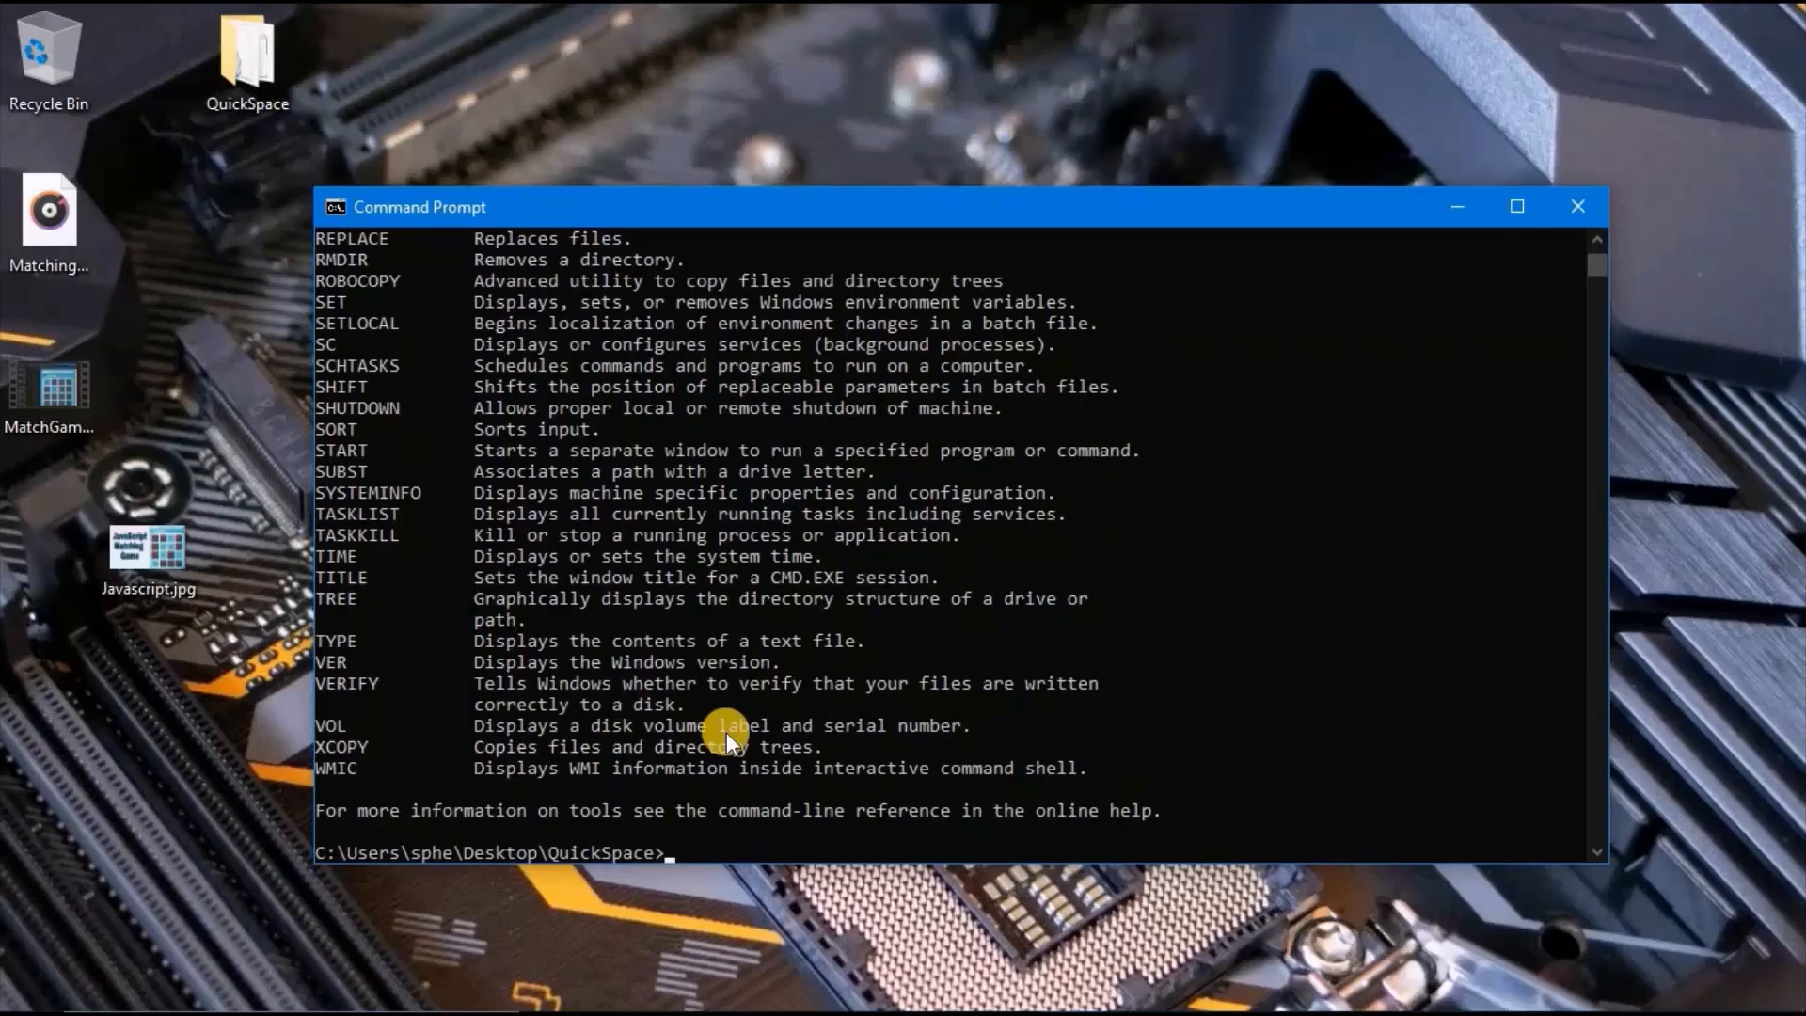
{"action": "type", "text": "cls"}
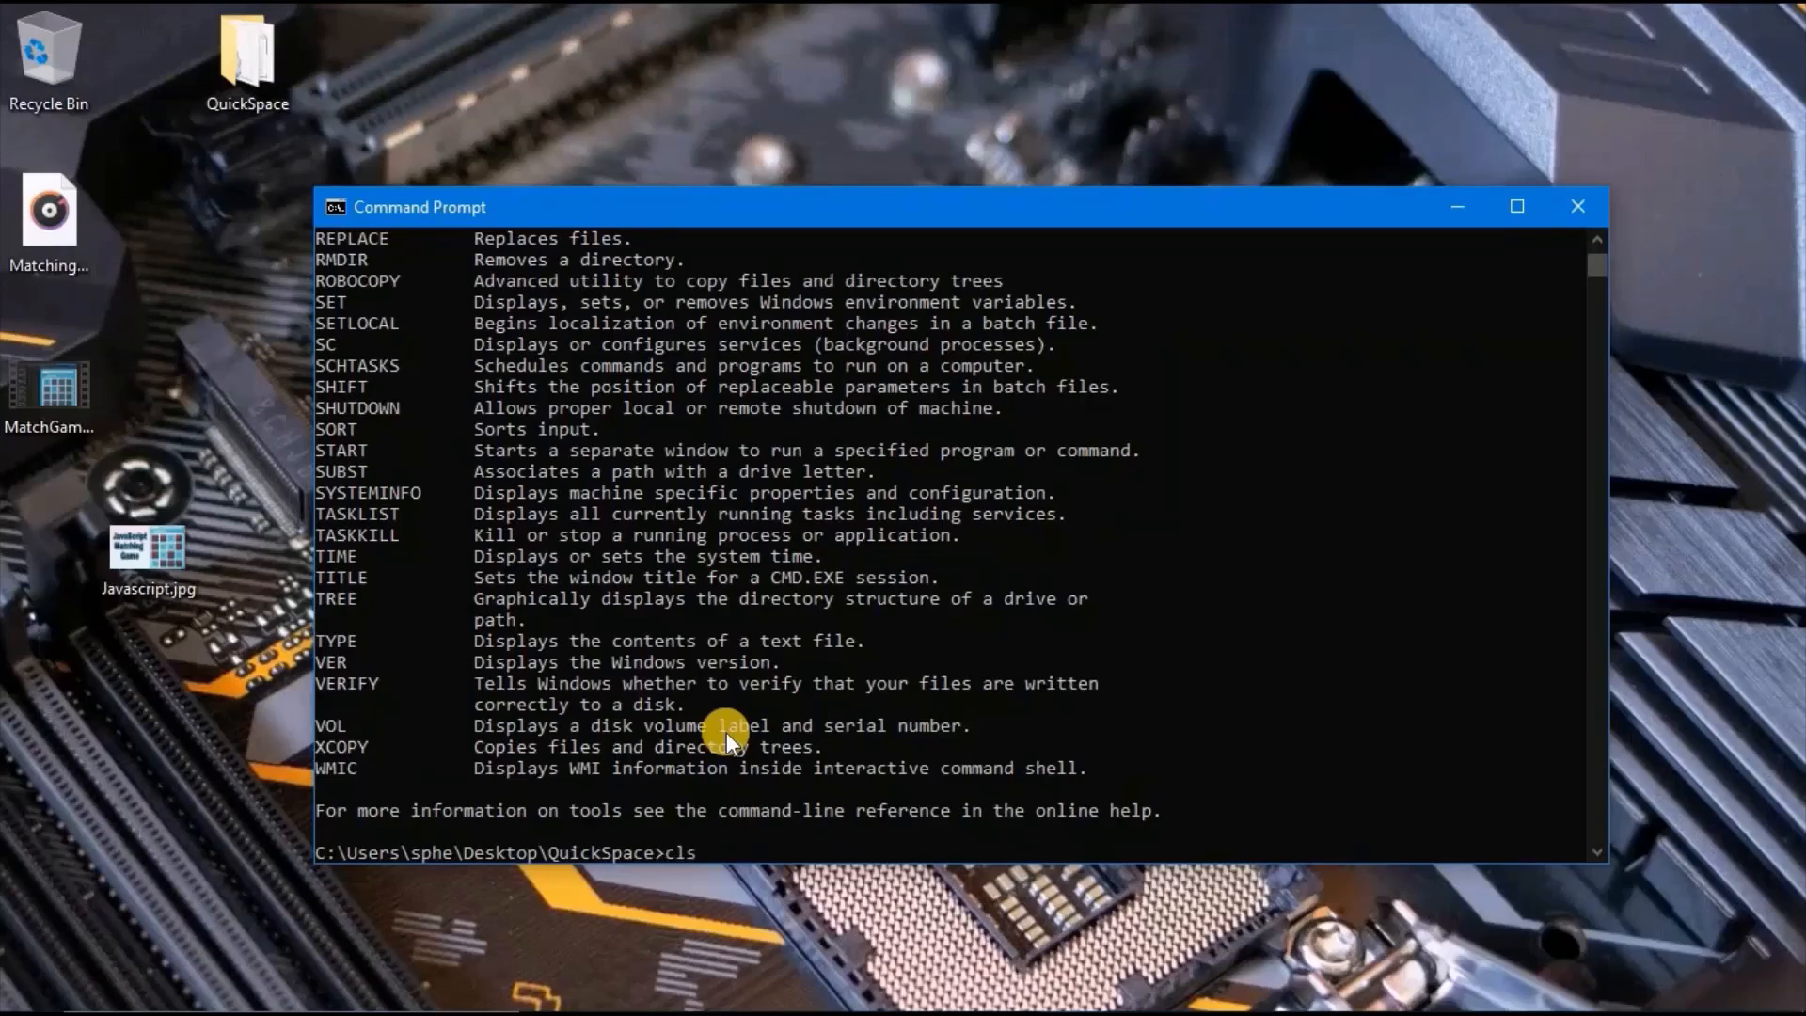
{"action": "key", "text": "Enter"}
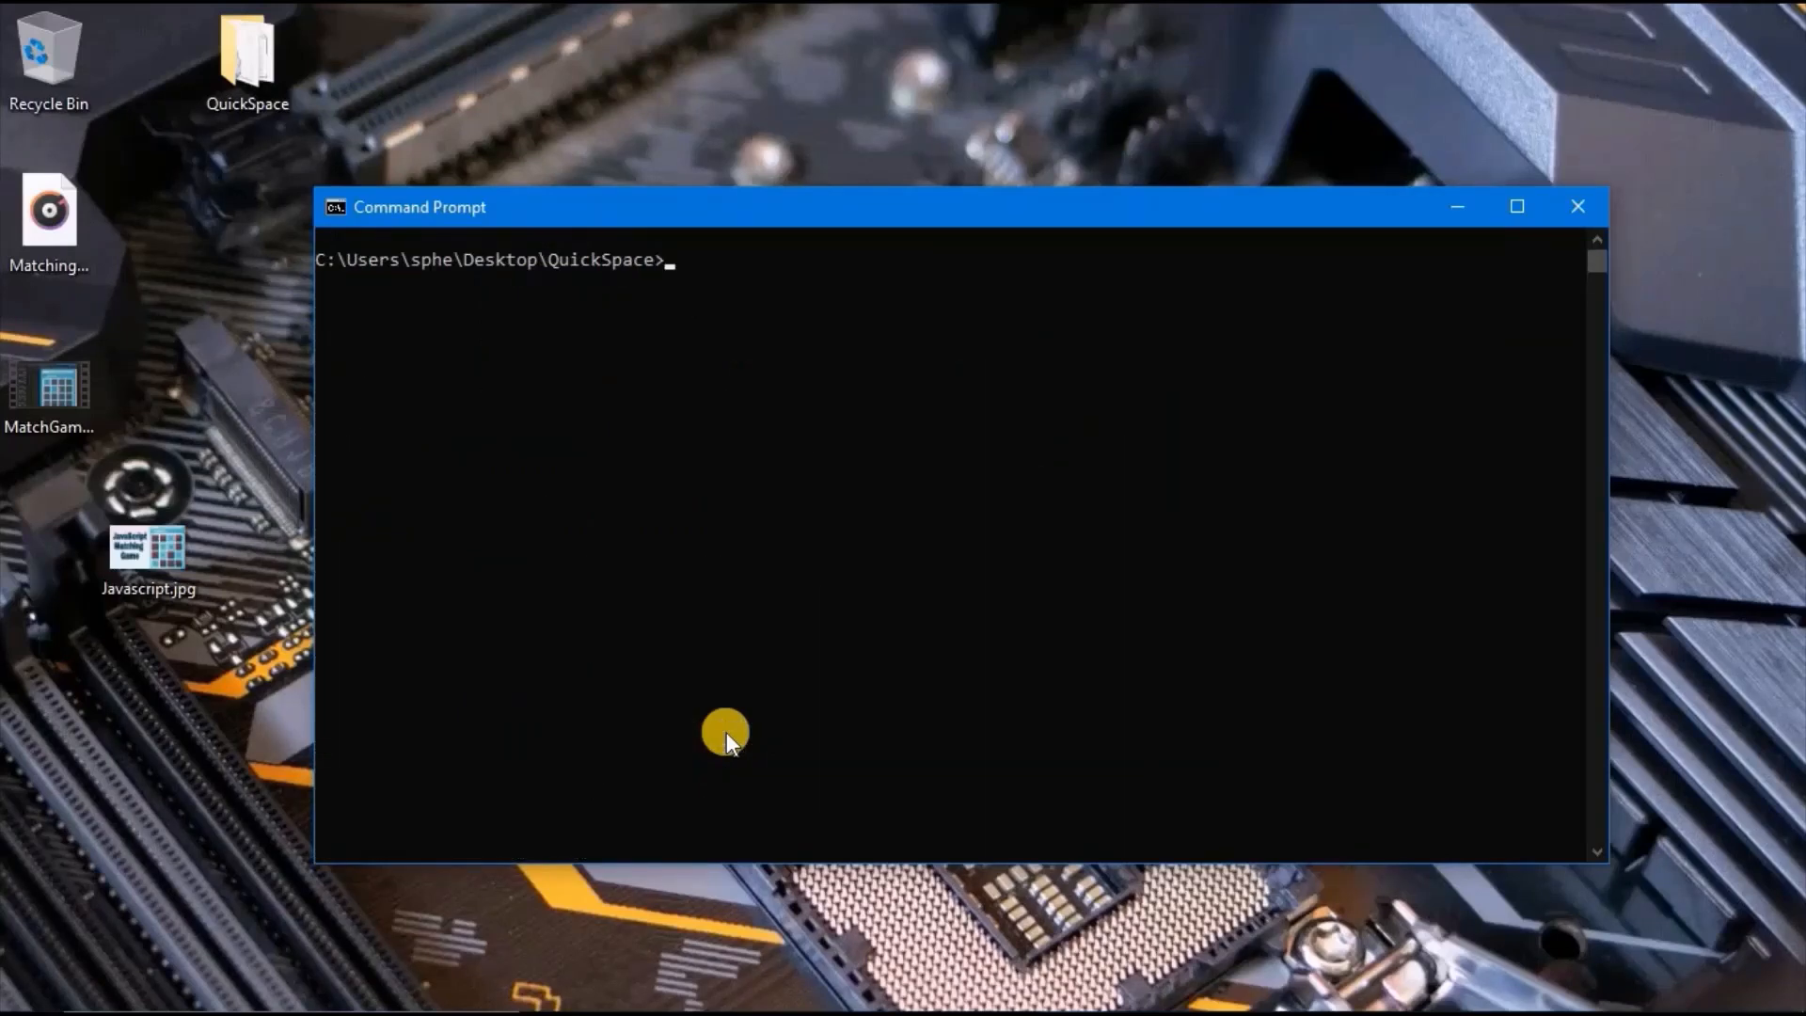
{"action": "type", "text": "ping"}
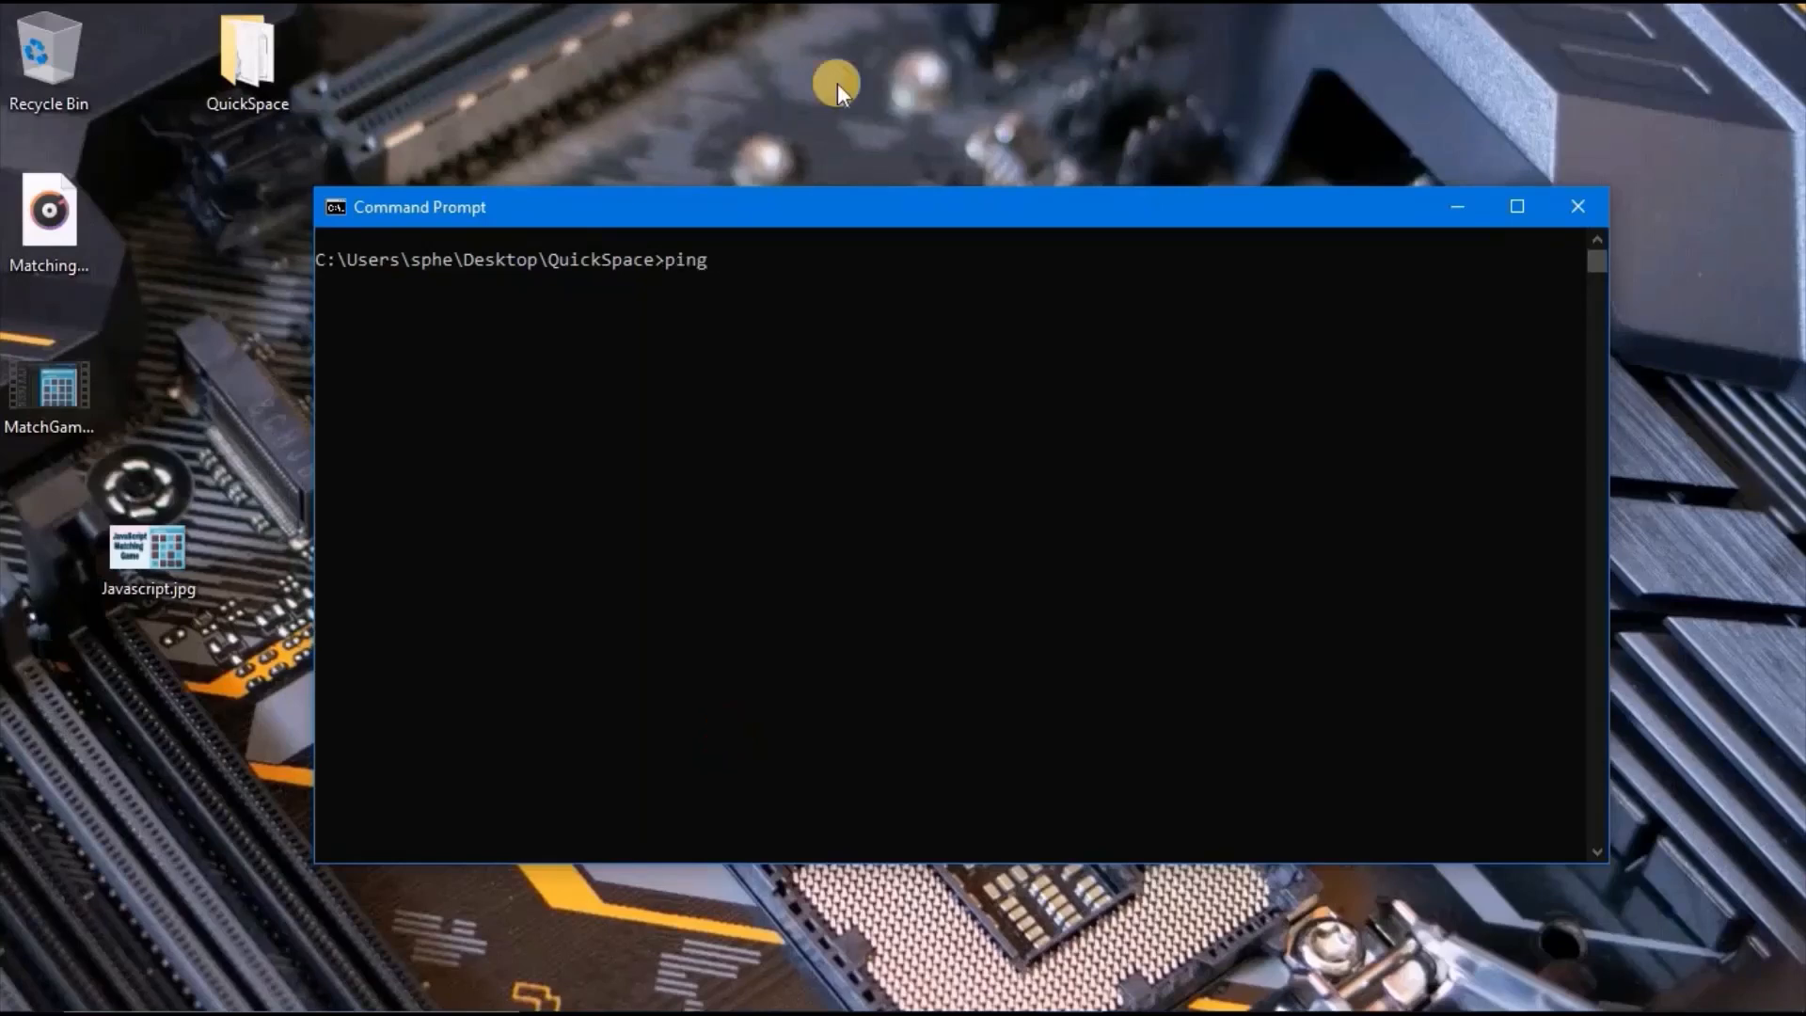
{"action": "type", "text": "www.google.com"}
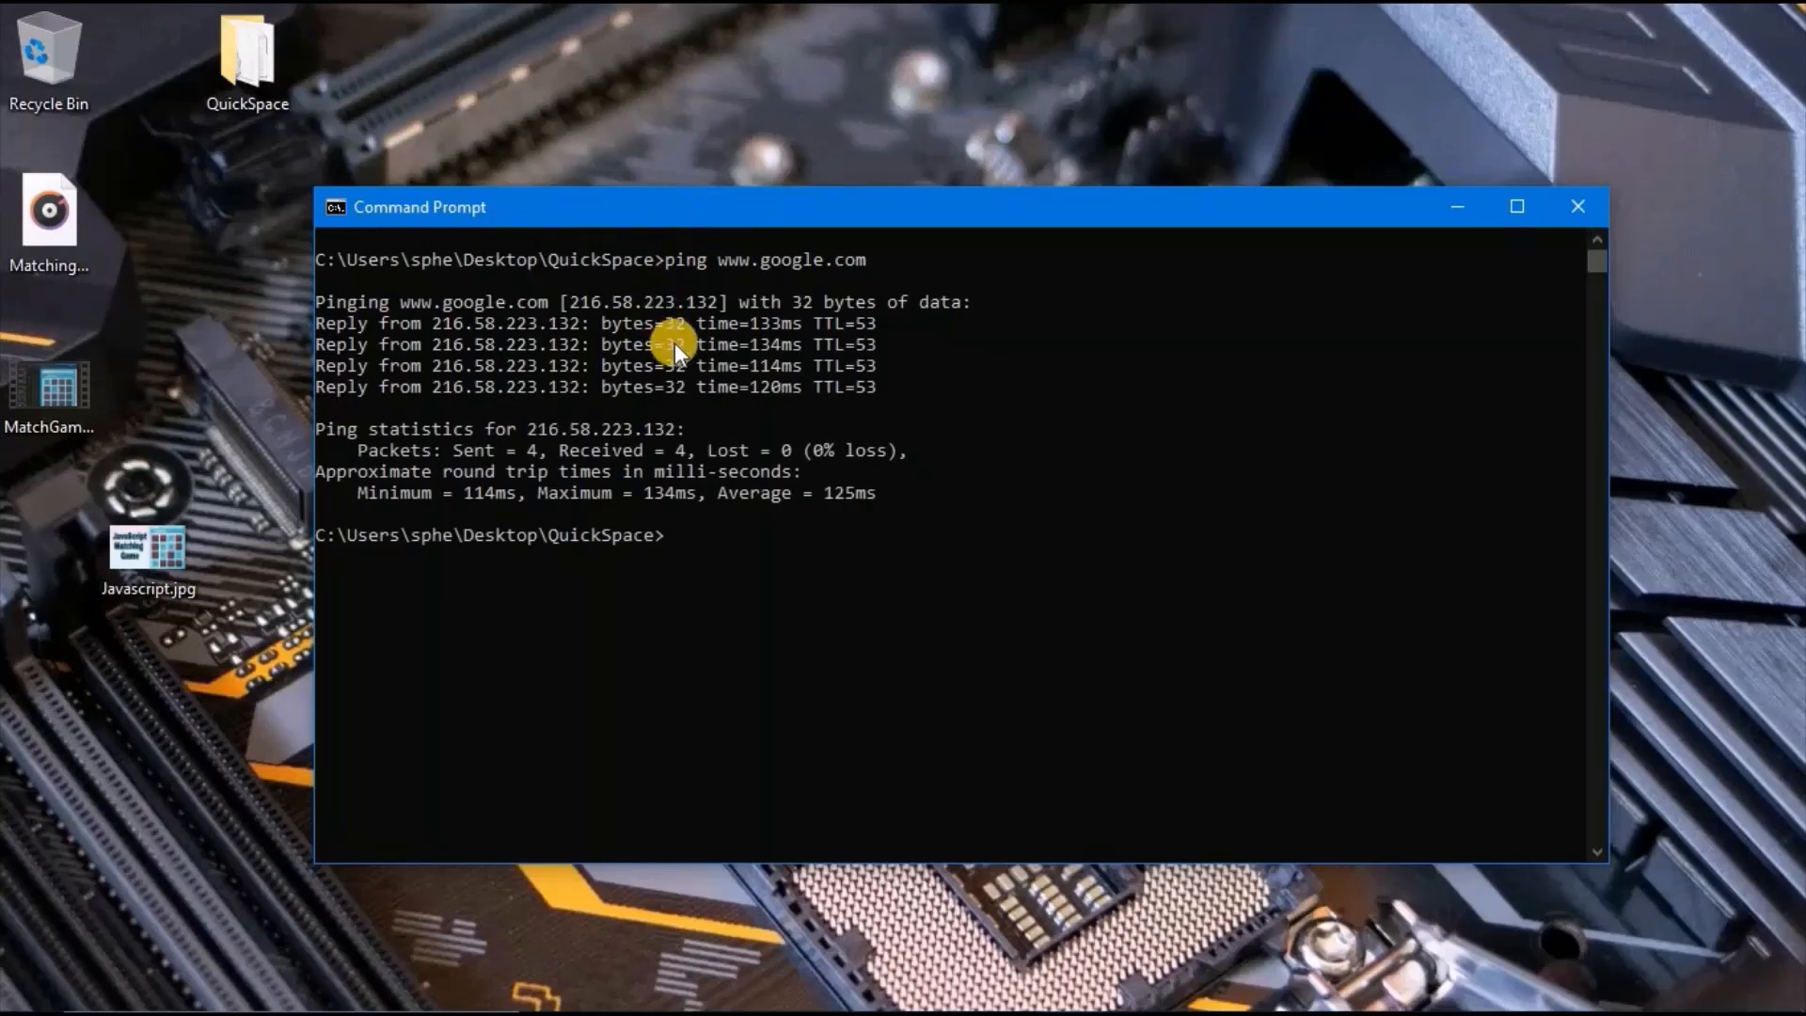
{"action": "mouse_move", "coordinate": [836, 97]}
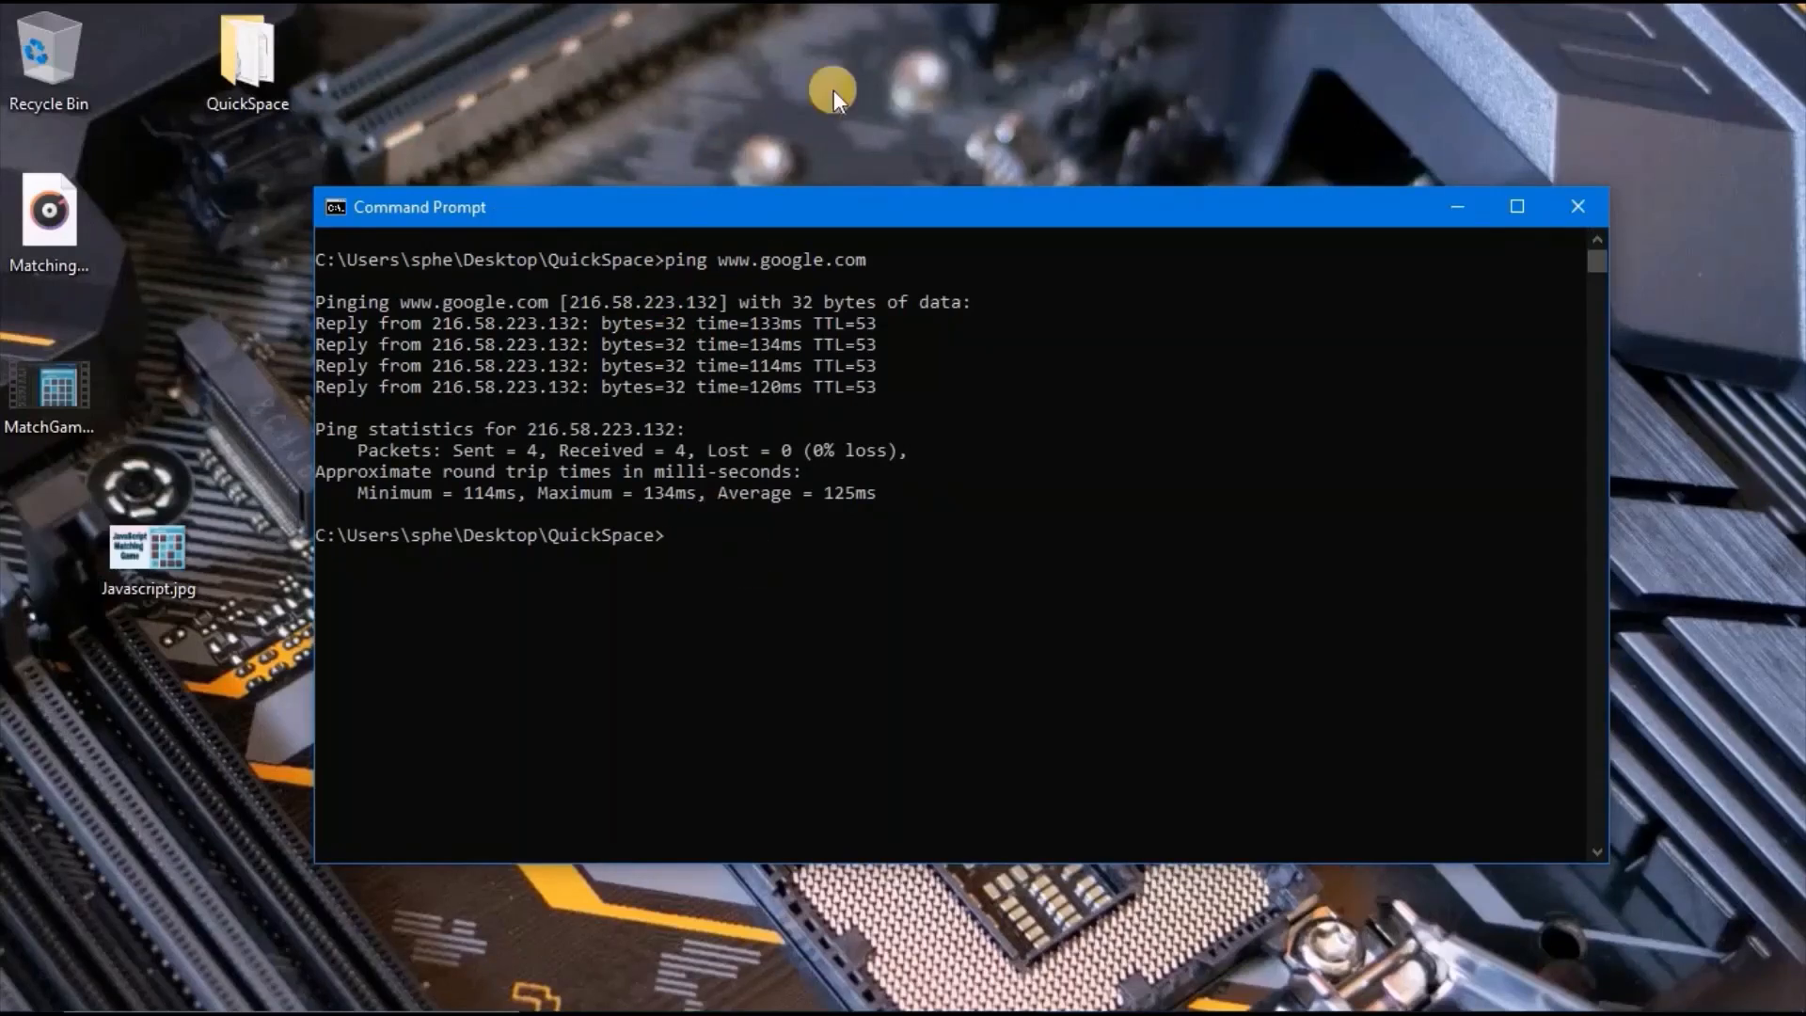
{"action": "type", "text": "nsl"}
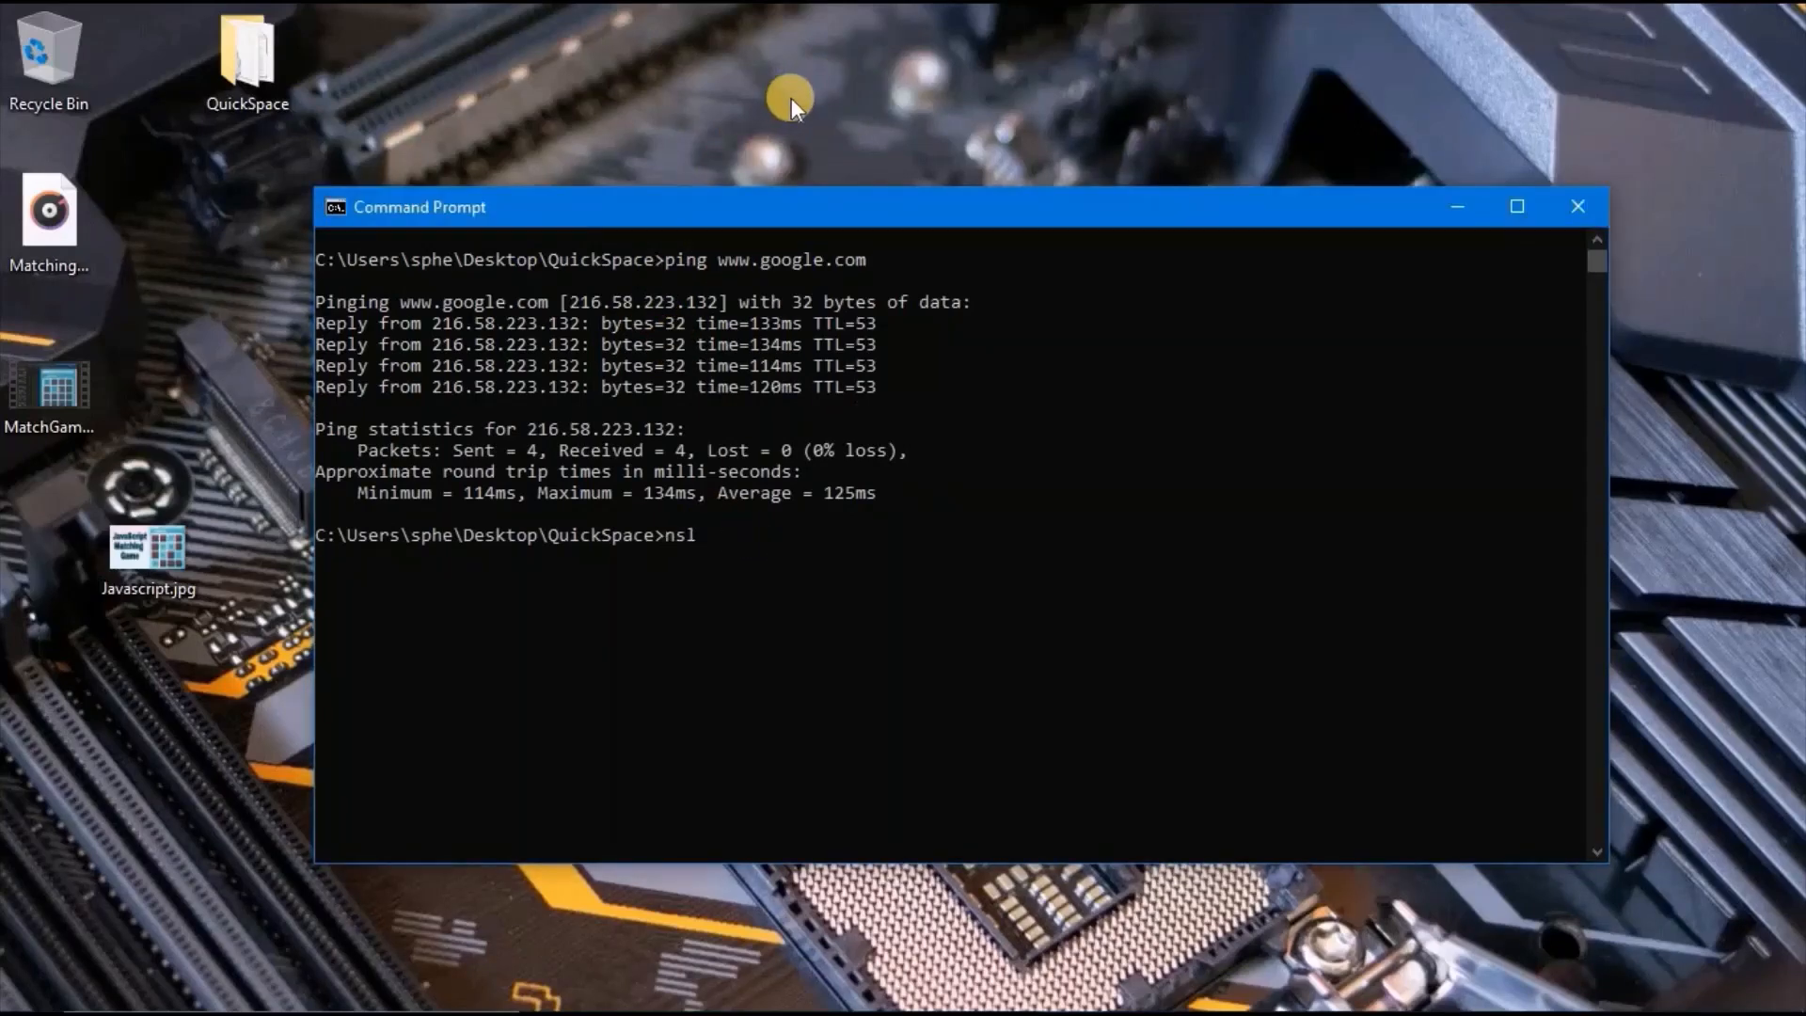
{"action": "type", "text": "ookup www.g"}
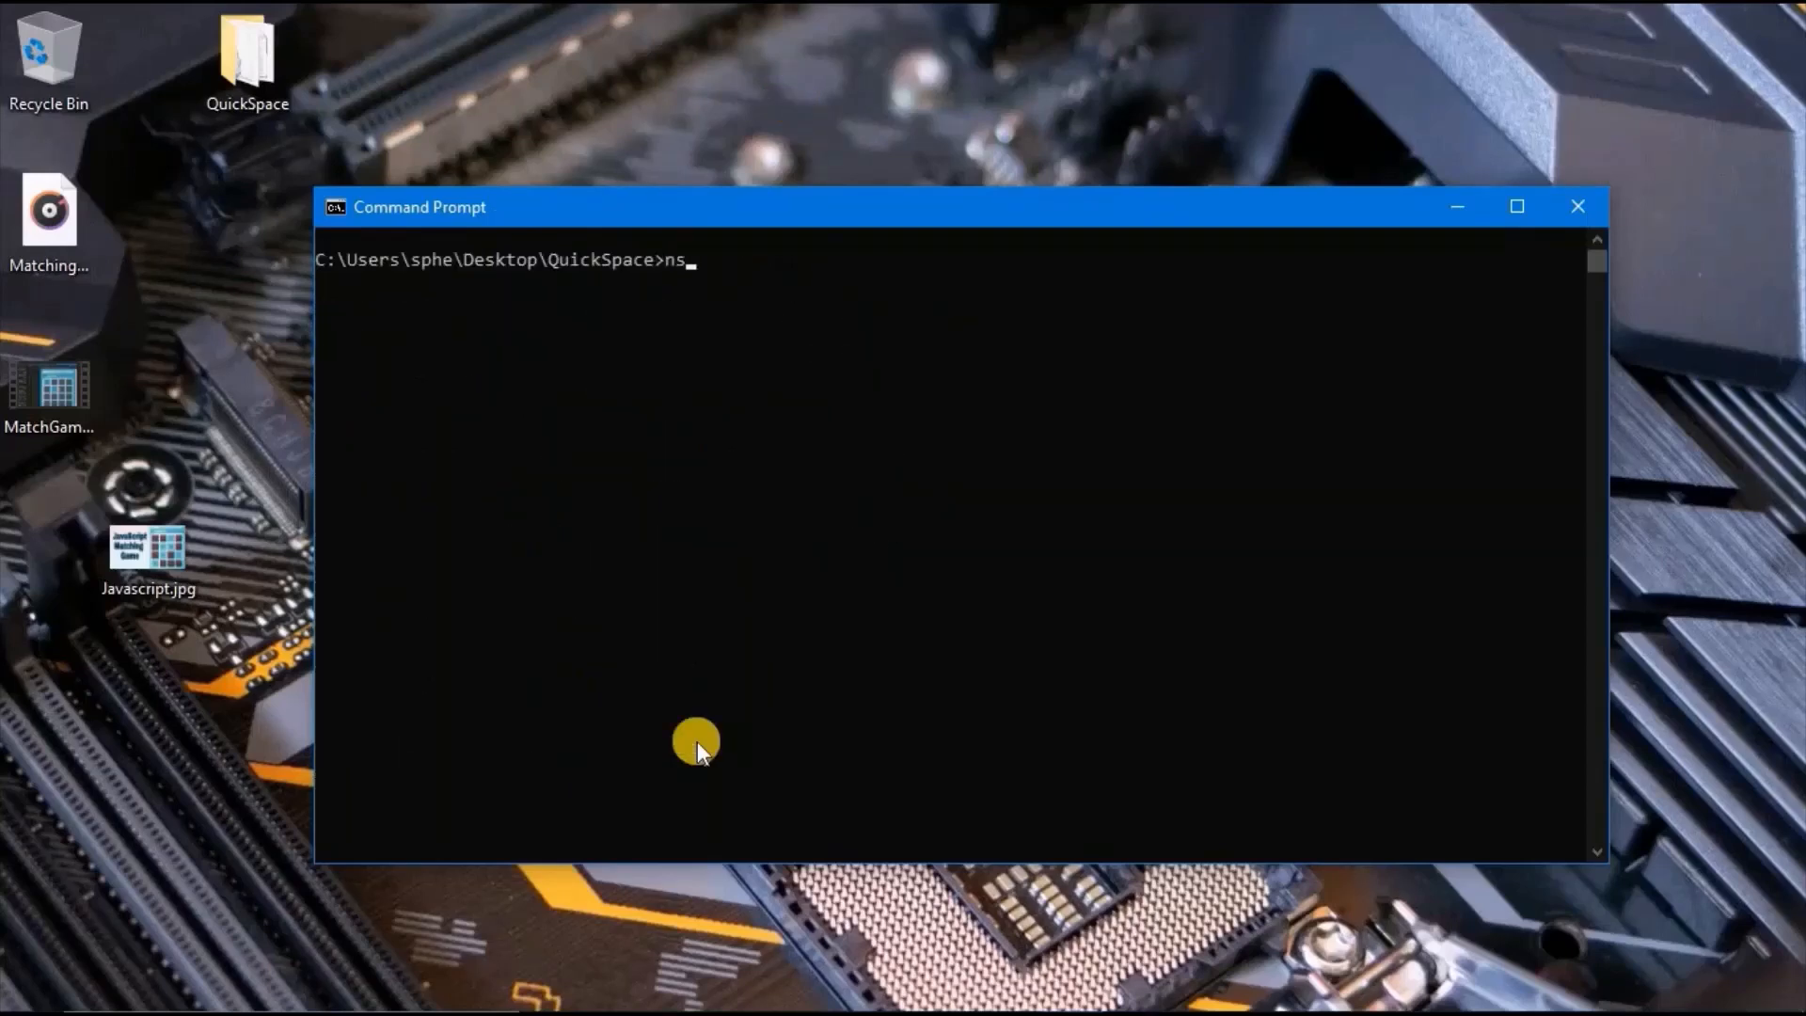
{"action": "type", "text": "lookup"}
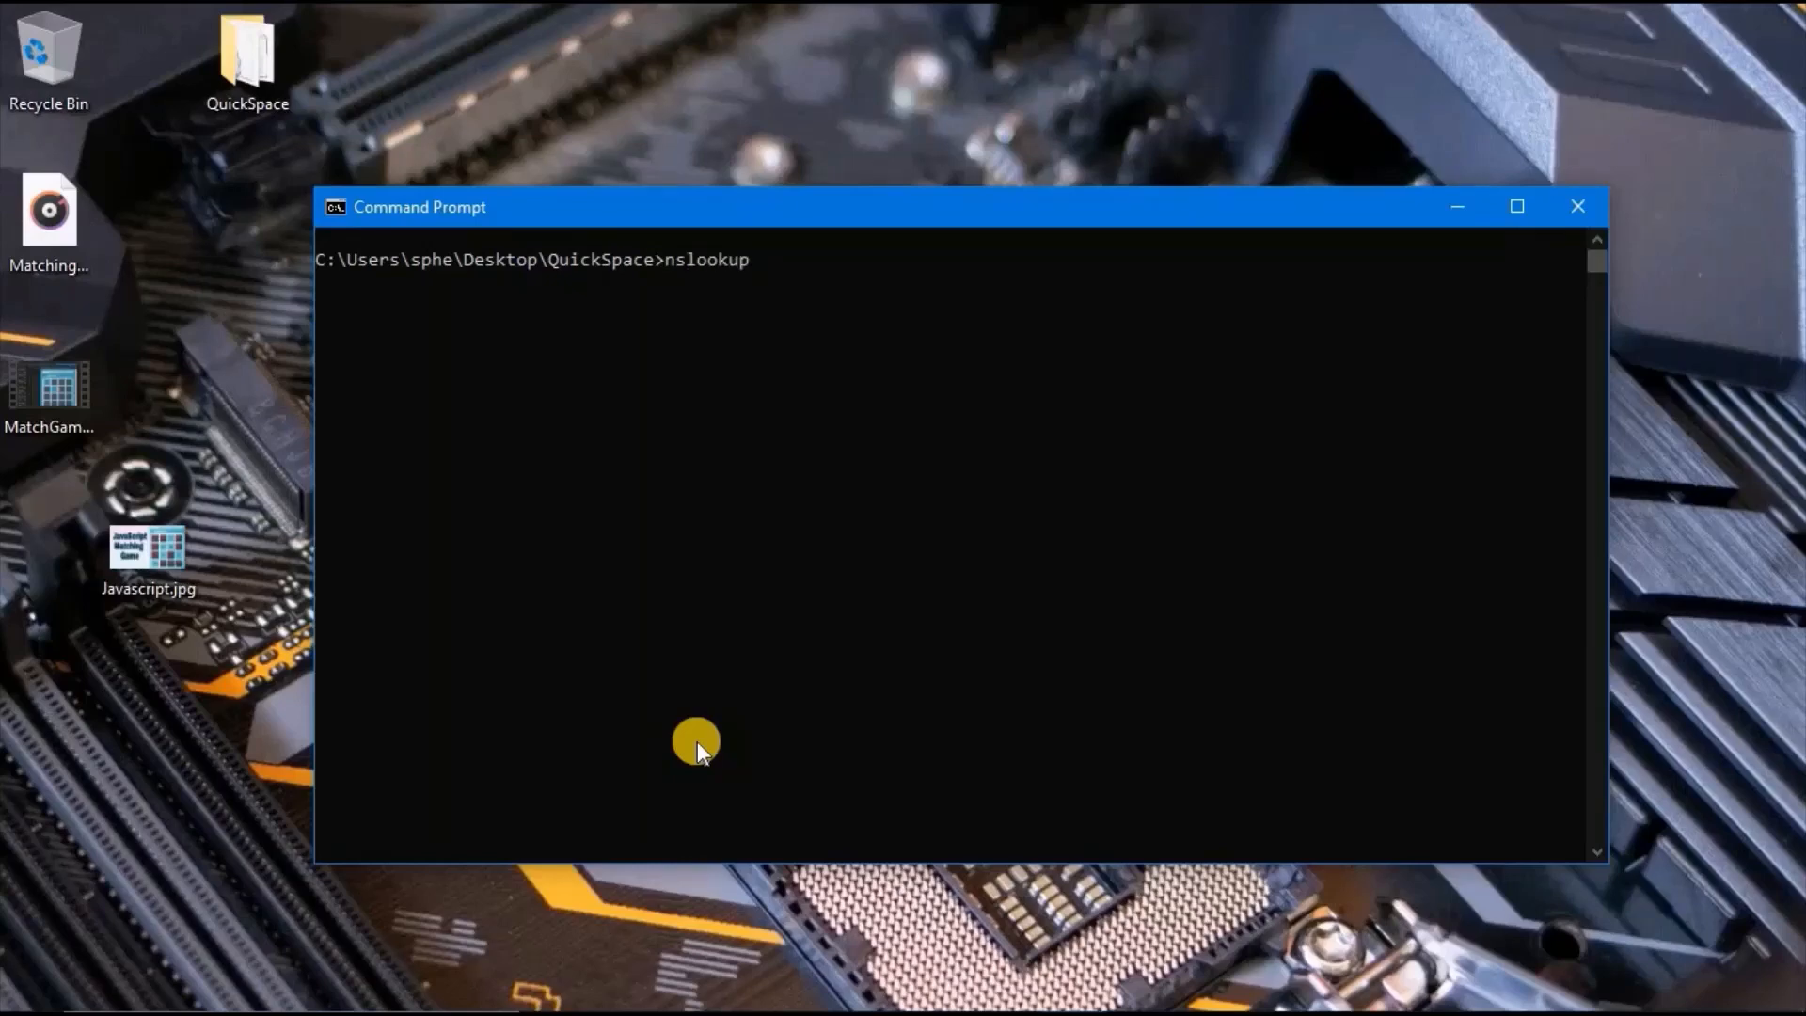
{"action": "type", "text": "www.facebook.com"}
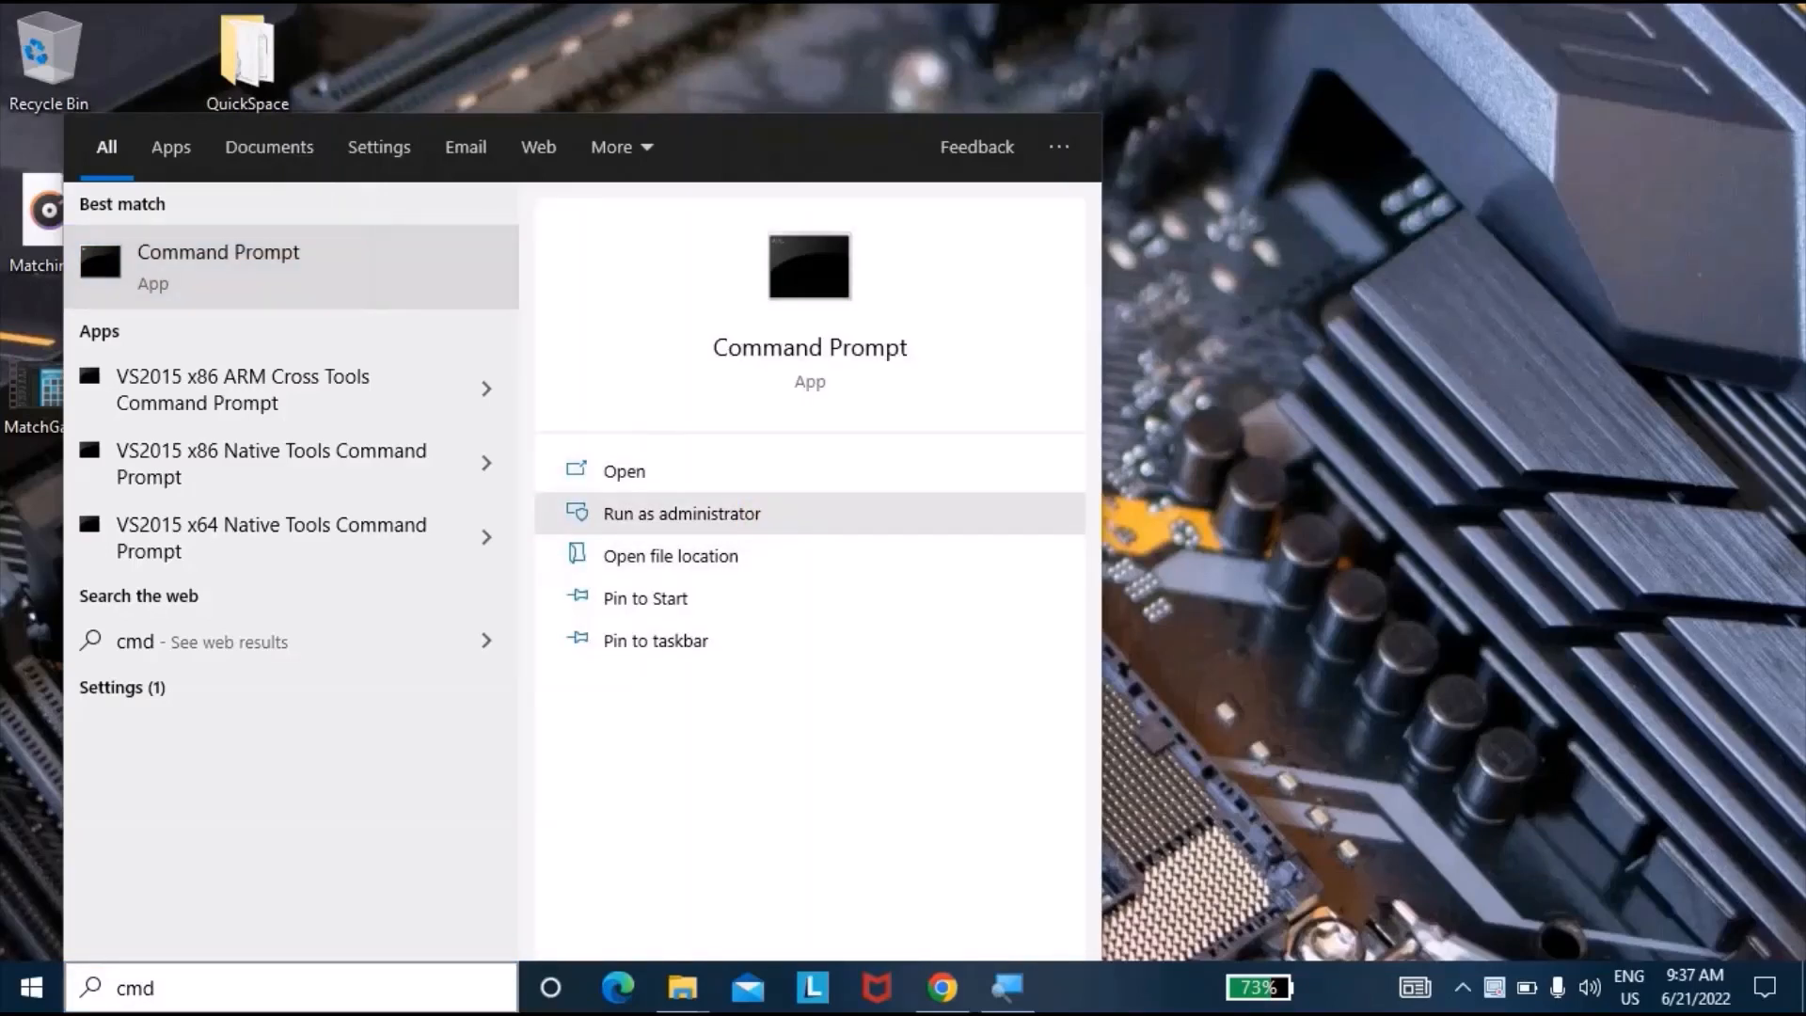
Open Command Prompt as administrator, run chkdsk, then close the window.
{"action": "left_click", "coordinate": [682, 513]}
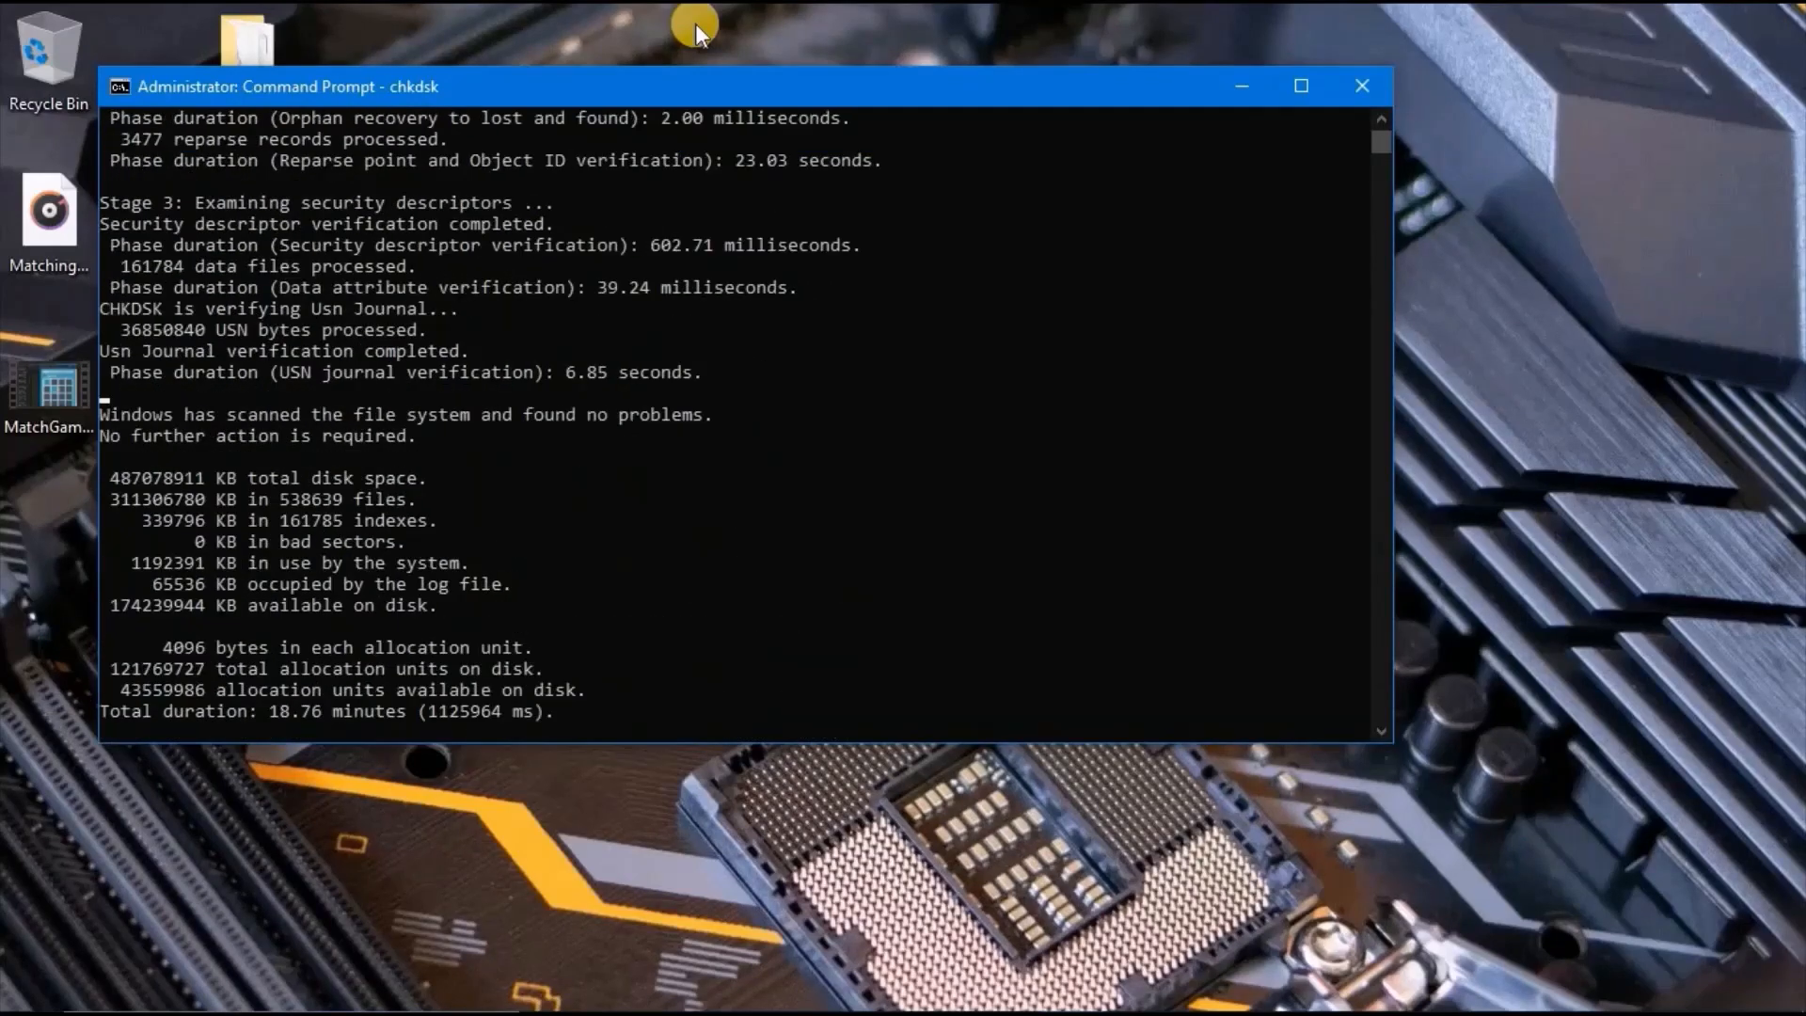
{"action": "left_click", "coordinate": [1360, 84]}
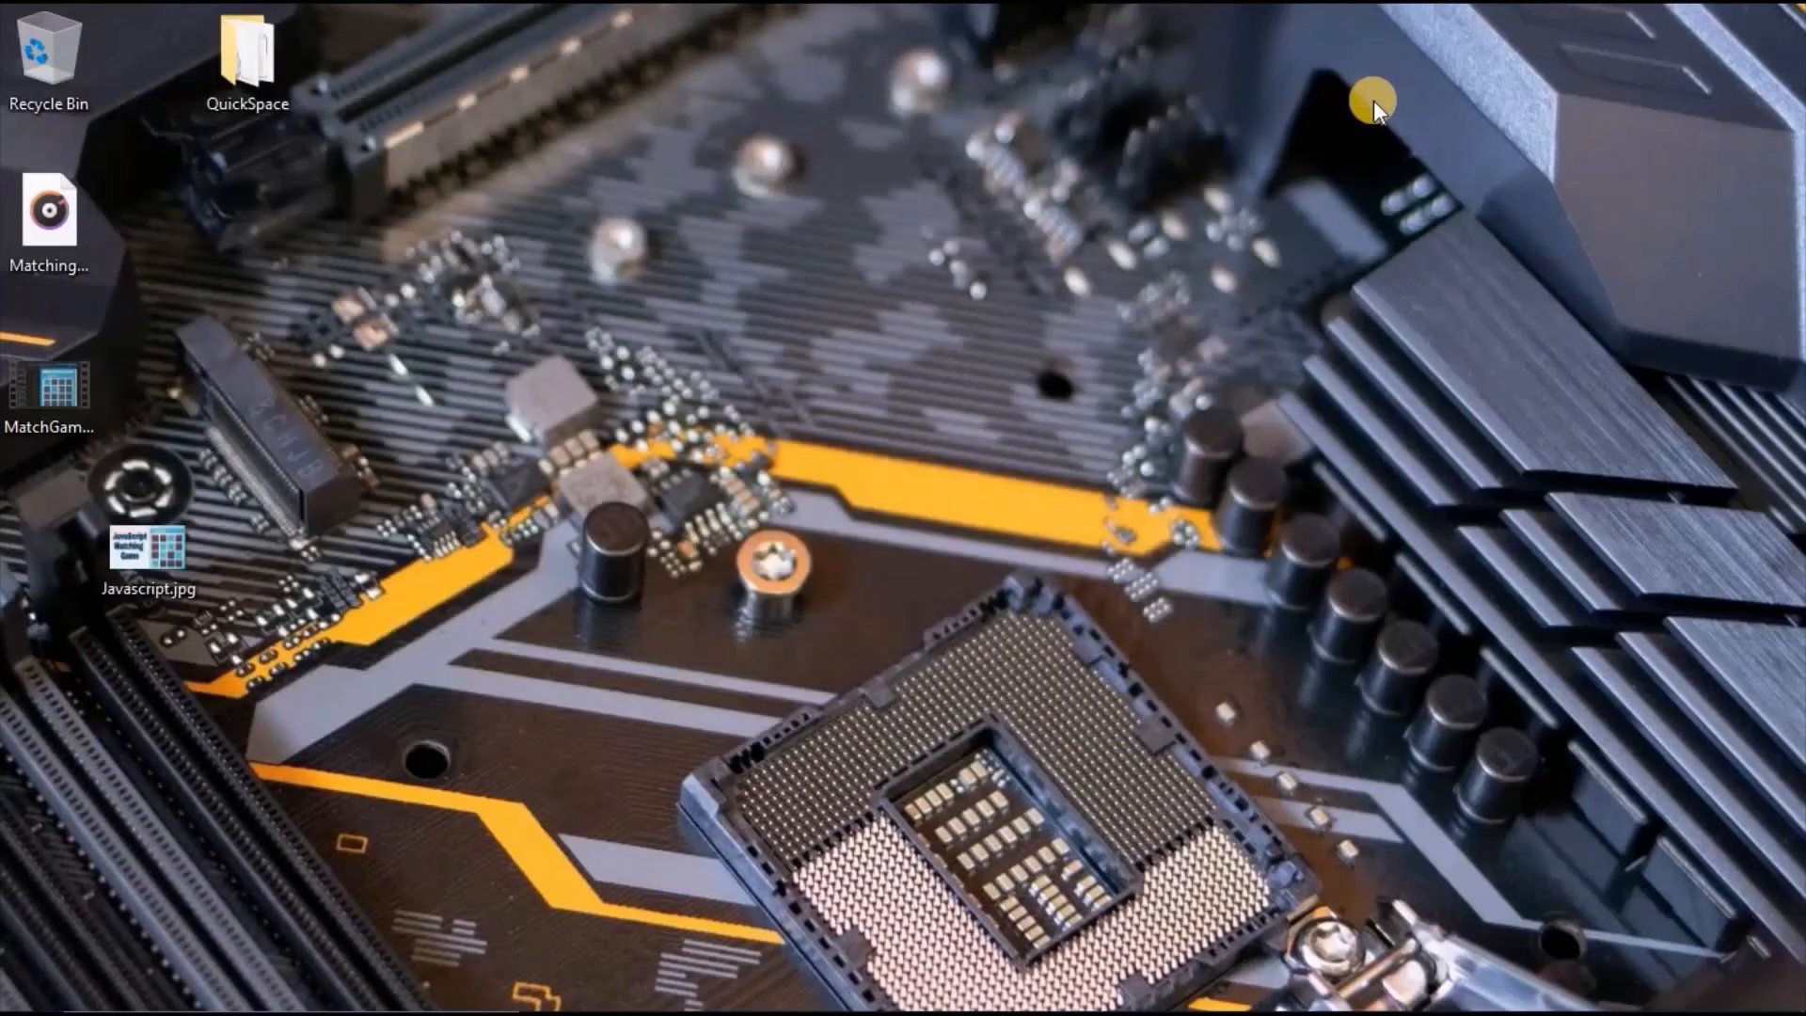